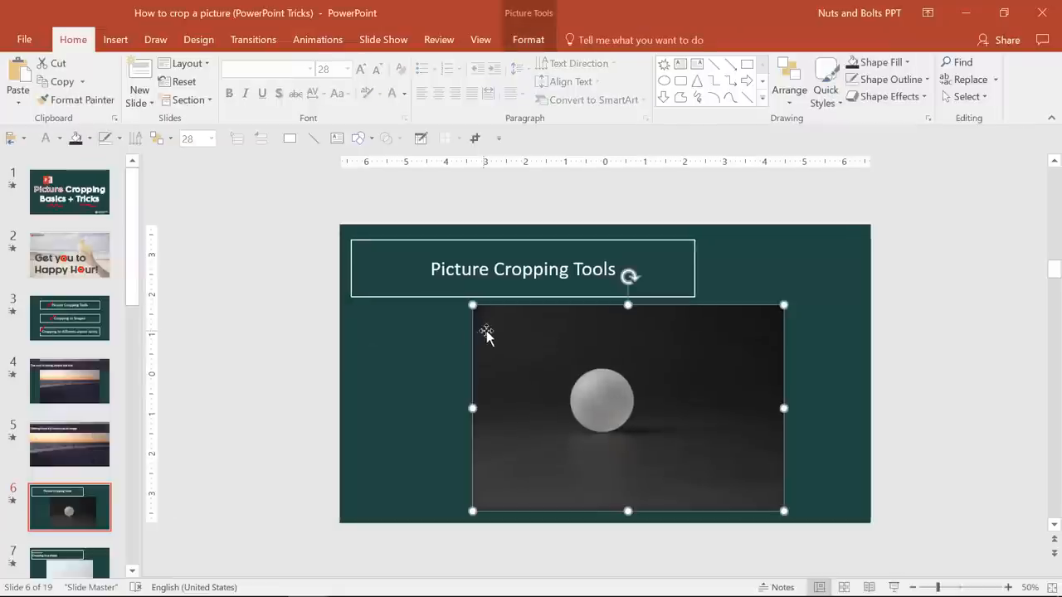
Step: Show the Picture Tools Format ribbon for the selected sphere photo on slide 6
{"action": "left_click", "coordinate": [528, 40]}
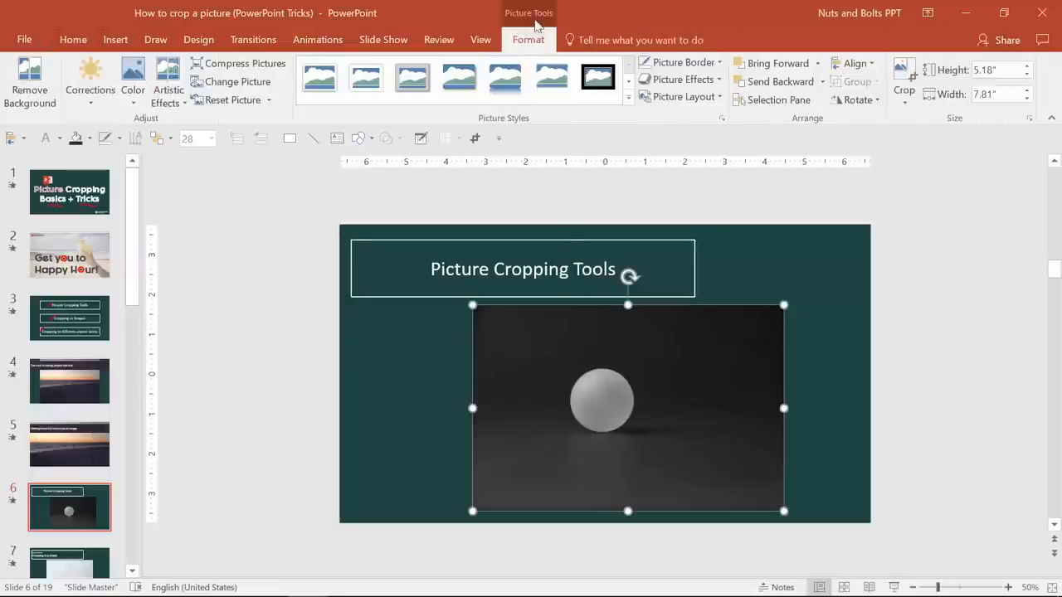
{"action": "mouse_move", "coordinate": [239, 81]}
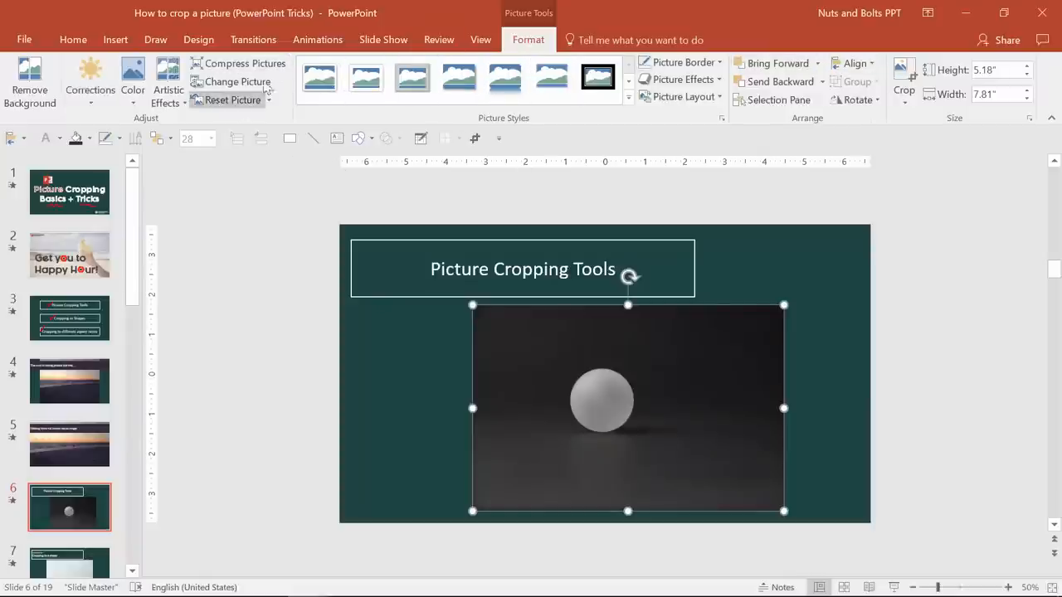
{"action": "mouse_move", "coordinate": [771, 64]}
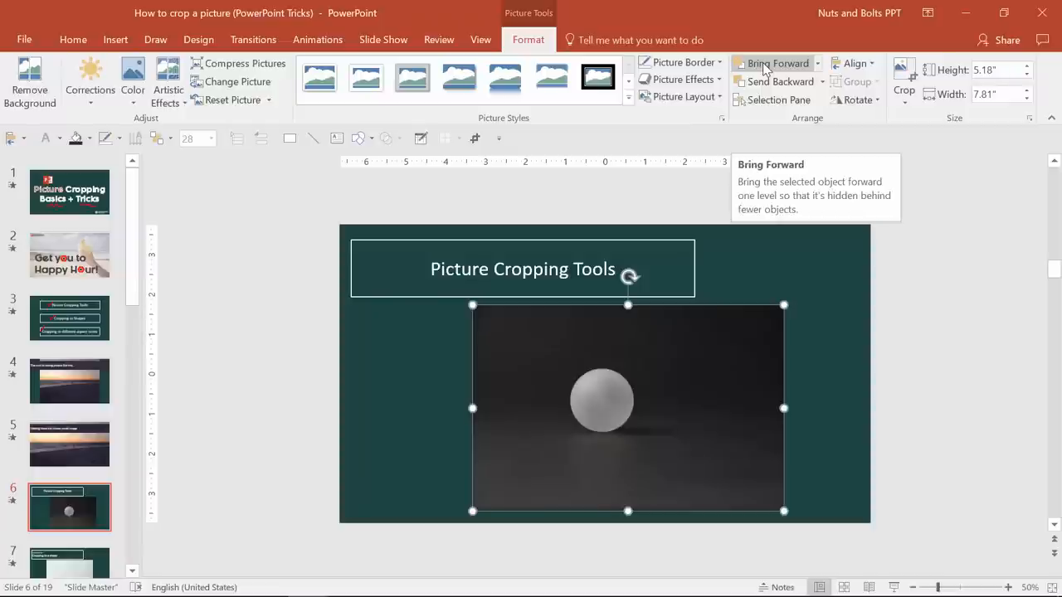
{"action": "mouse_move", "coordinate": [903, 75]}
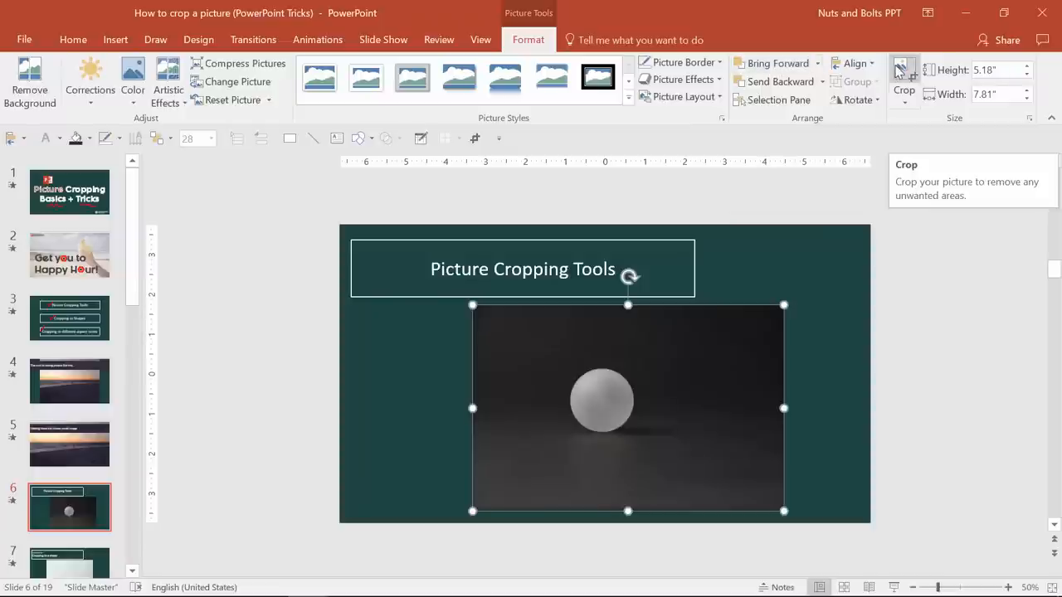
Step: Crop the sphere photo in toward the ball, leaving it about 4.23" by 4.62"
{"action": "left_click", "coordinate": [902, 80]}
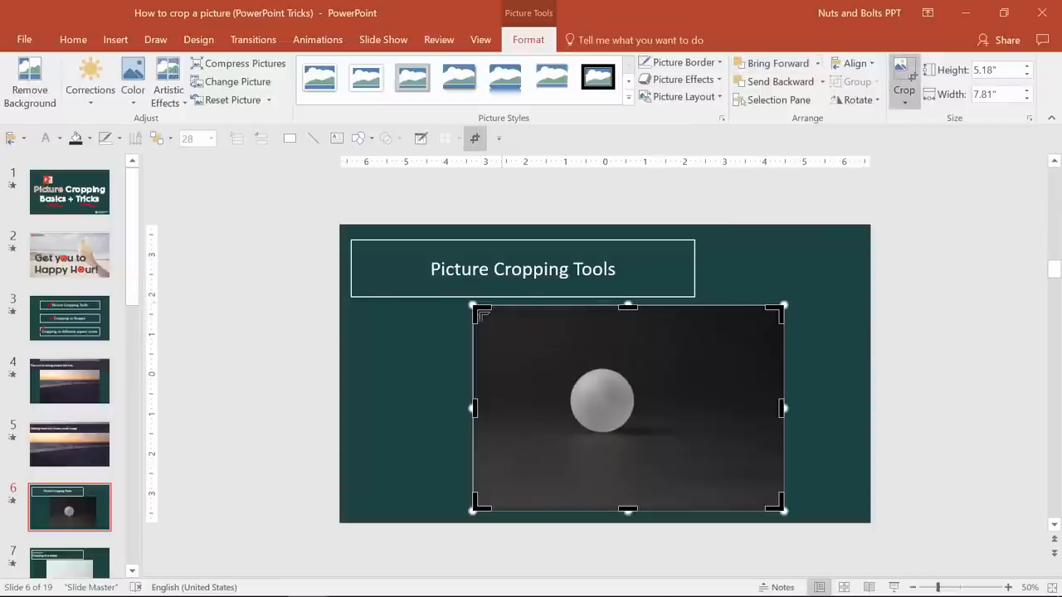
{"action": "left_click_drag", "start_coordinate": [779, 409], "coordinate": [629, 409]}
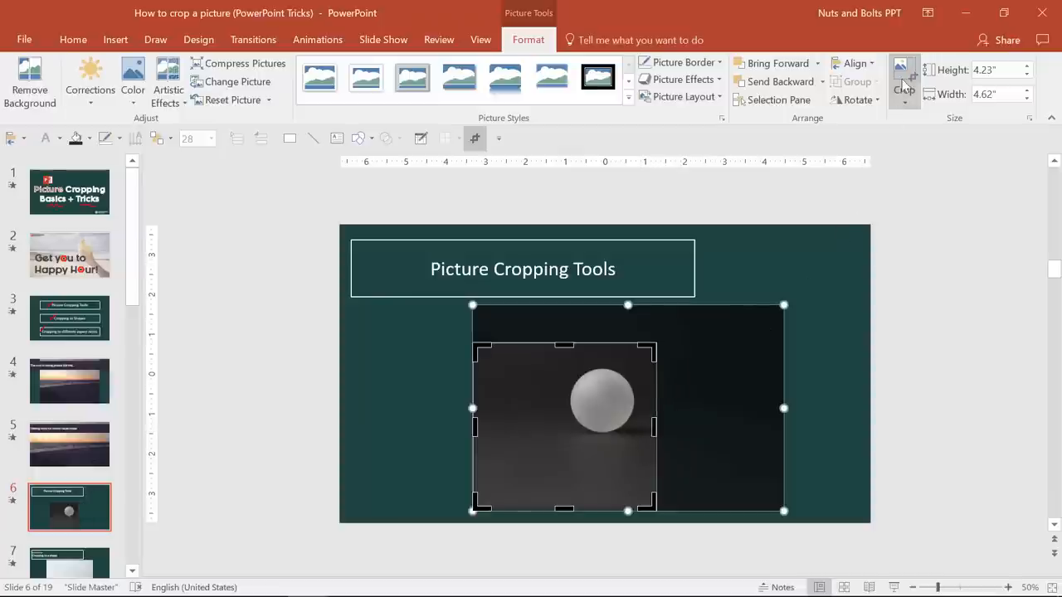
{"action": "left_click", "coordinate": [905, 75]}
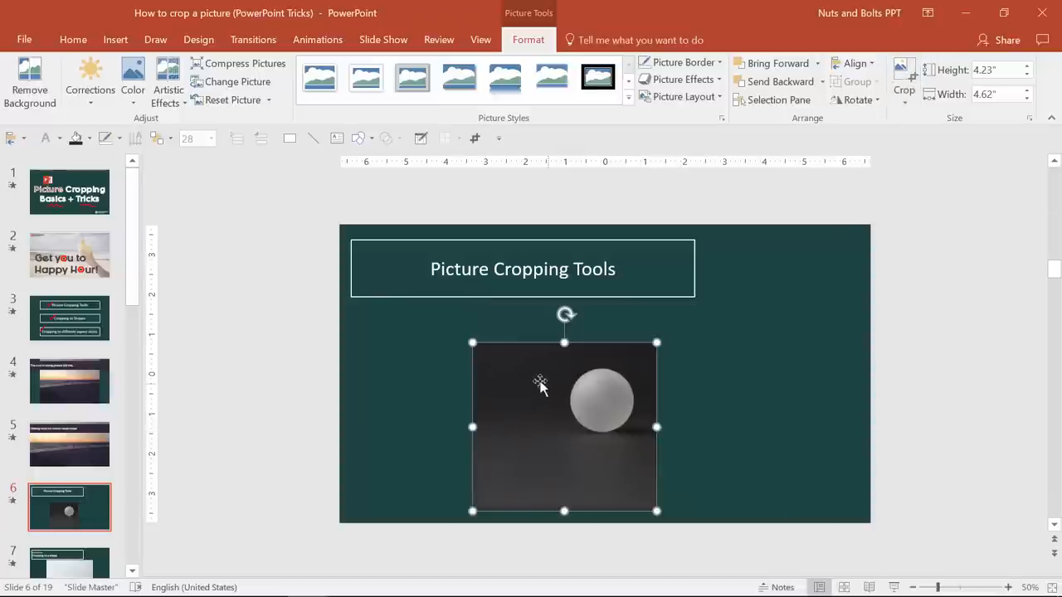
{"action": "mouse_move", "coordinate": [605, 428]}
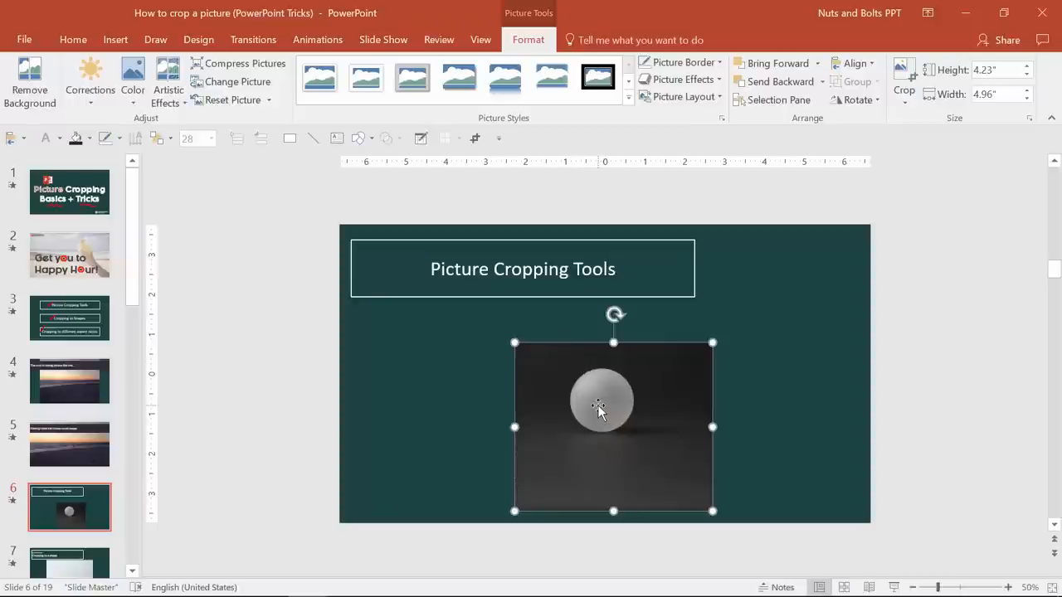
{"action": "mouse_move", "coordinate": [911, 181]}
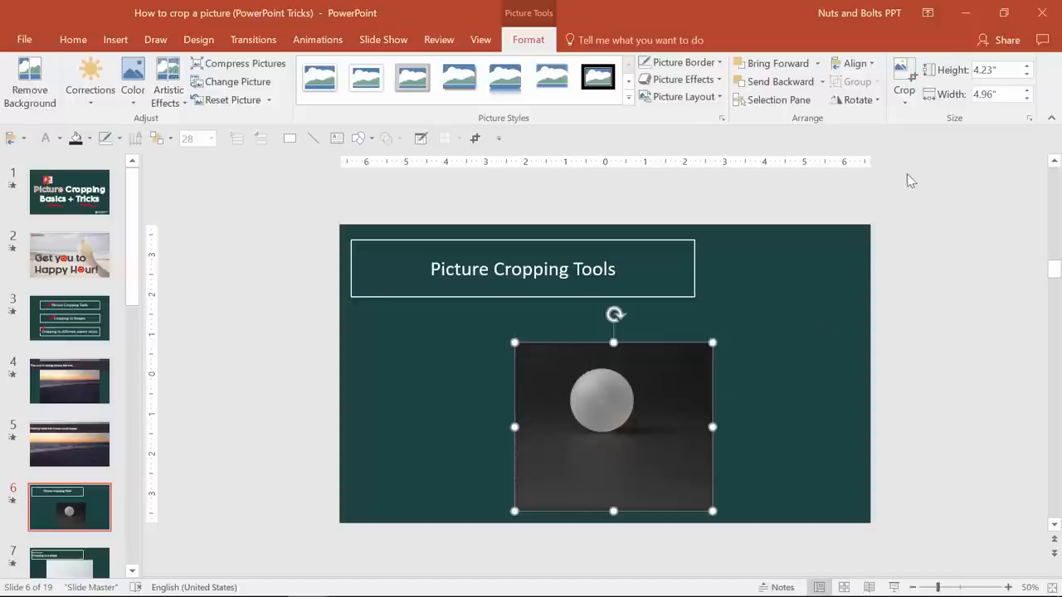
Step: Slide the photo within its crop so the ball moves left, then dismiss Compress Pictures
{"action": "left_click", "coordinate": [902, 79]}
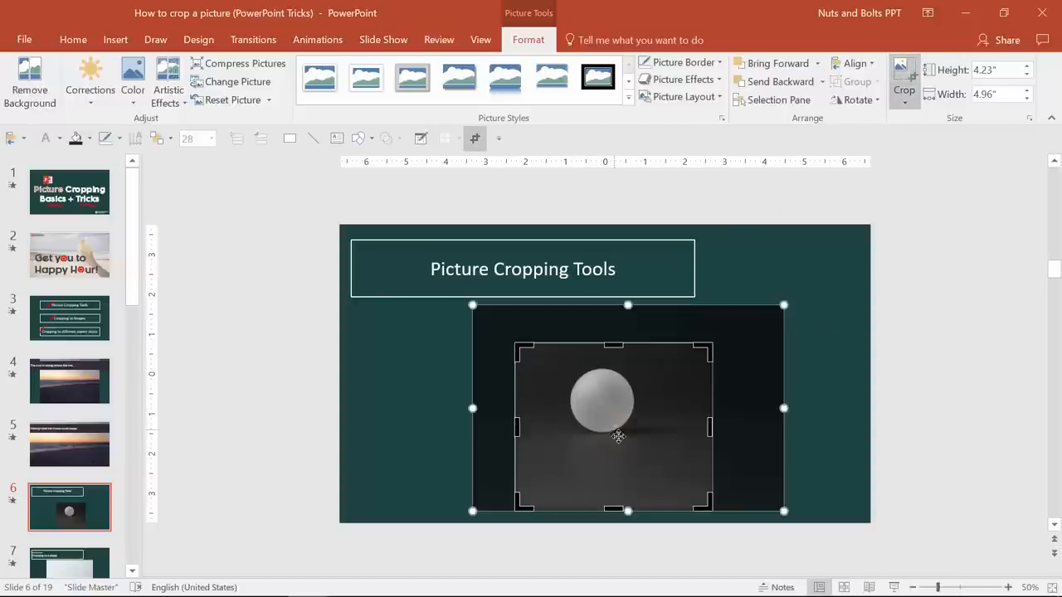
{"action": "left_click_drag", "start_coordinate": [617, 435], "coordinate": [561, 471]}
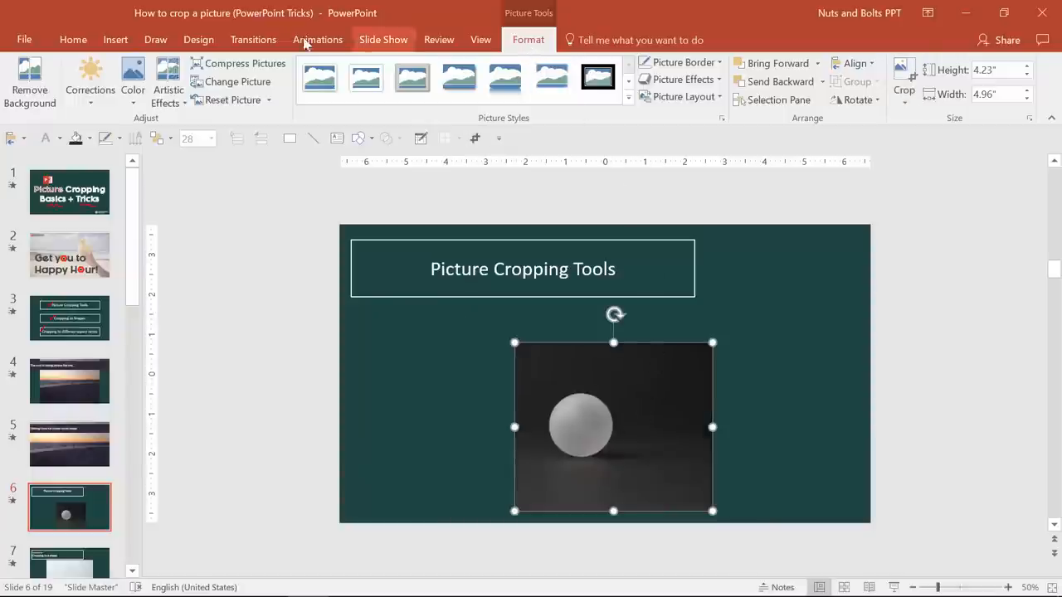
{"action": "left_click", "coordinate": [245, 63]}
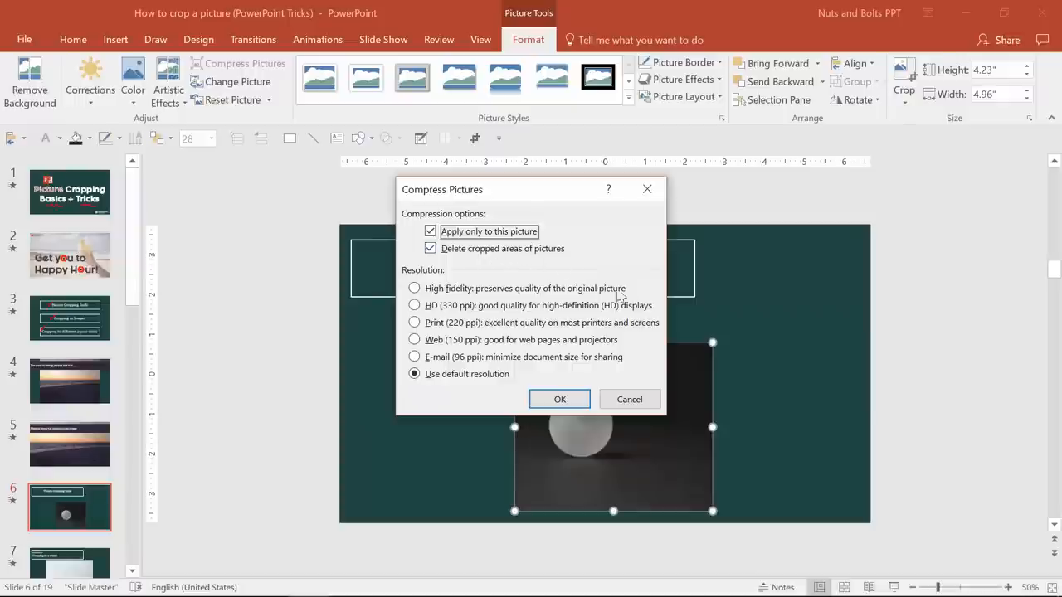
{"action": "left_click", "coordinate": [559, 398]}
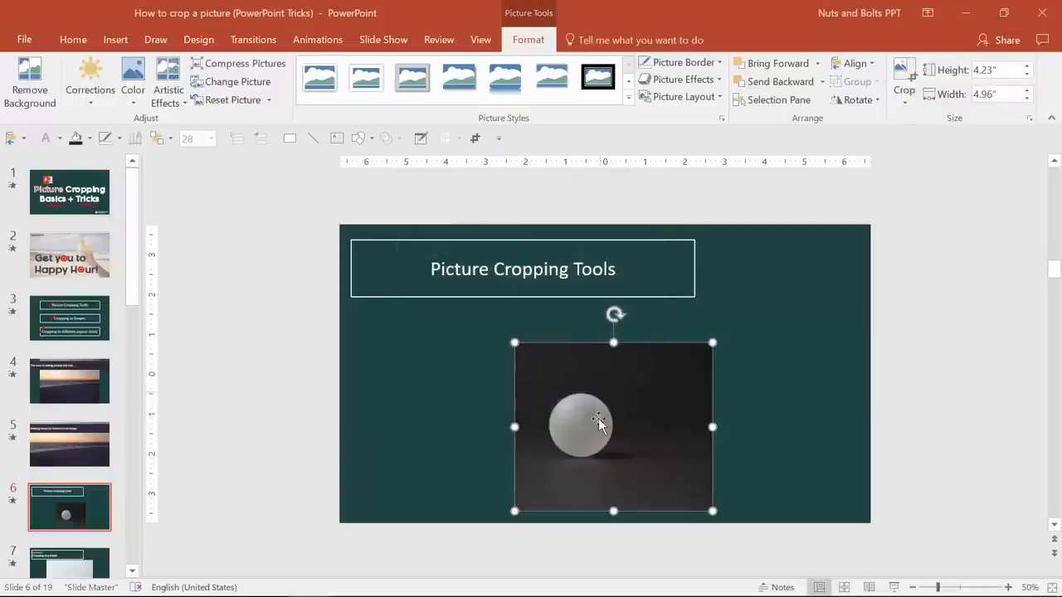
Step: Shift the photo inside its crop so the ball sits nearer the center and apply it
{"action": "left_click", "coordinate": [902, 79]}
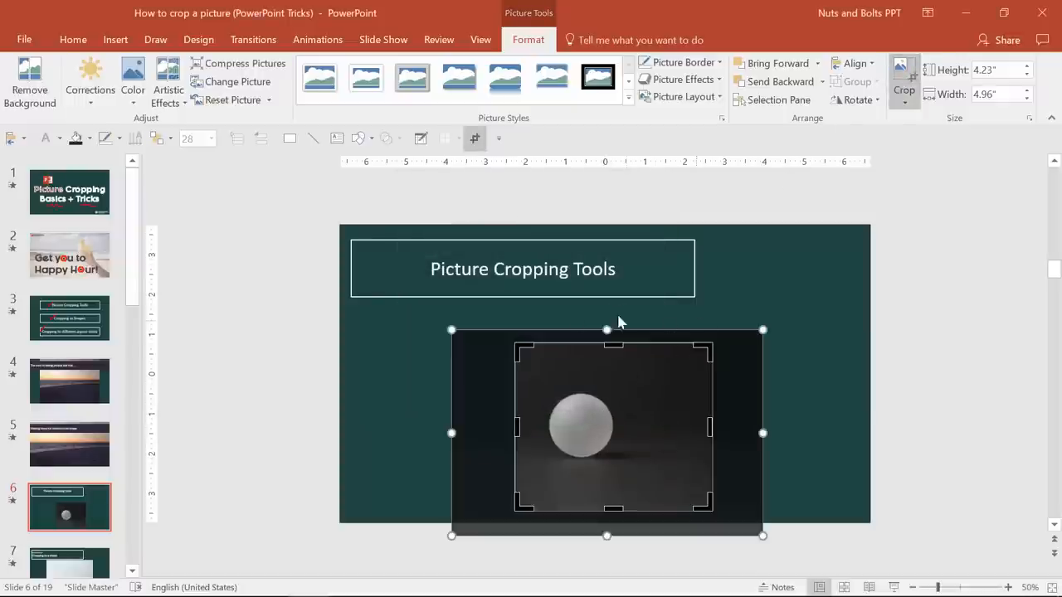
{"action": "mouse_move", "coordinate": [647, 408]}
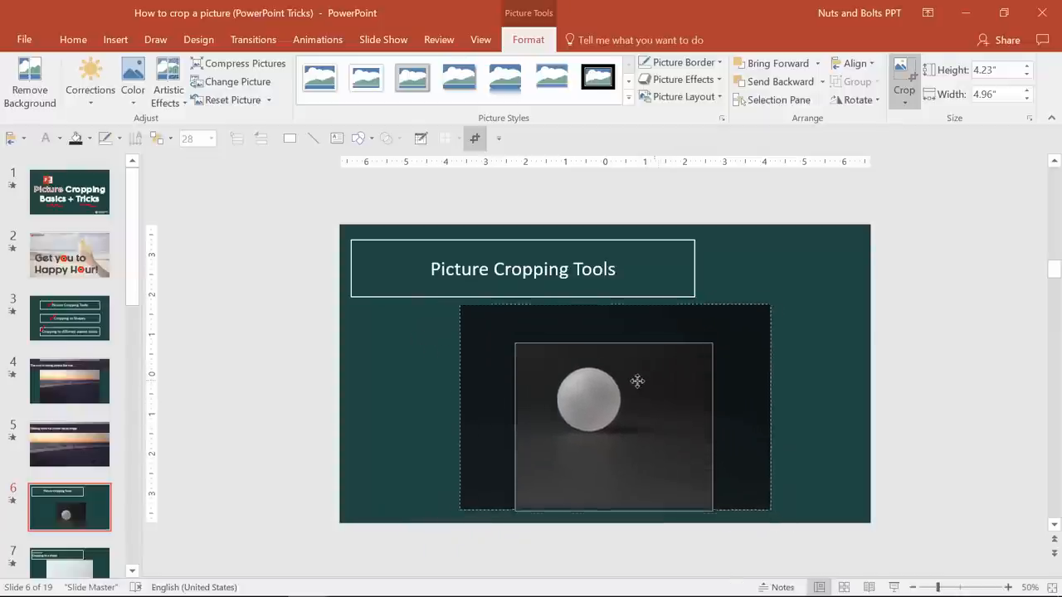
{"action": "left_click_drag", "start_coordinate": [637, 382], "coordinate": [664, 403]}
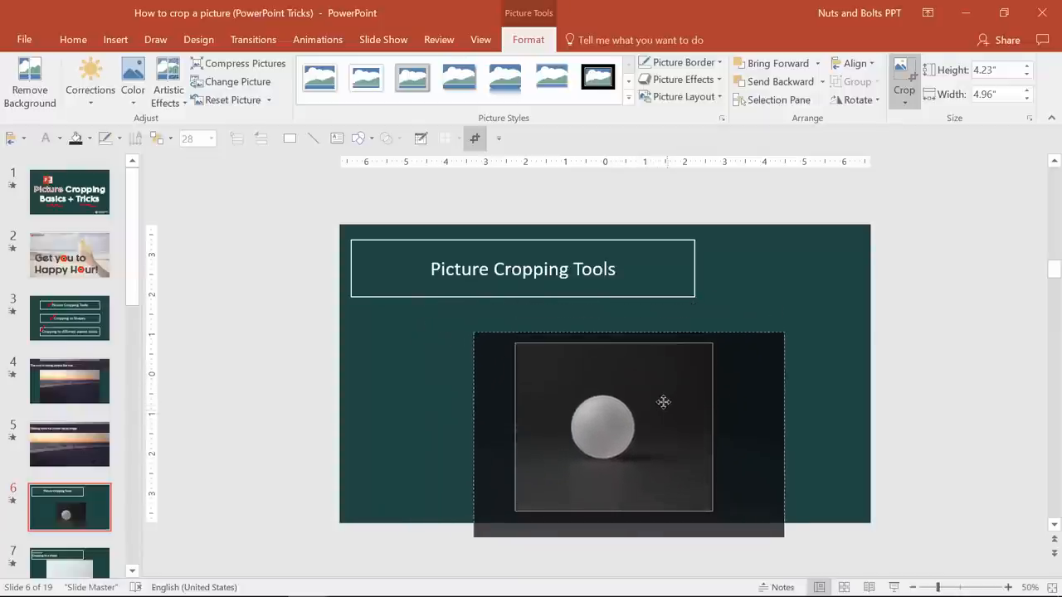
{"action": "left_click", "coordinate": [903, 90]}
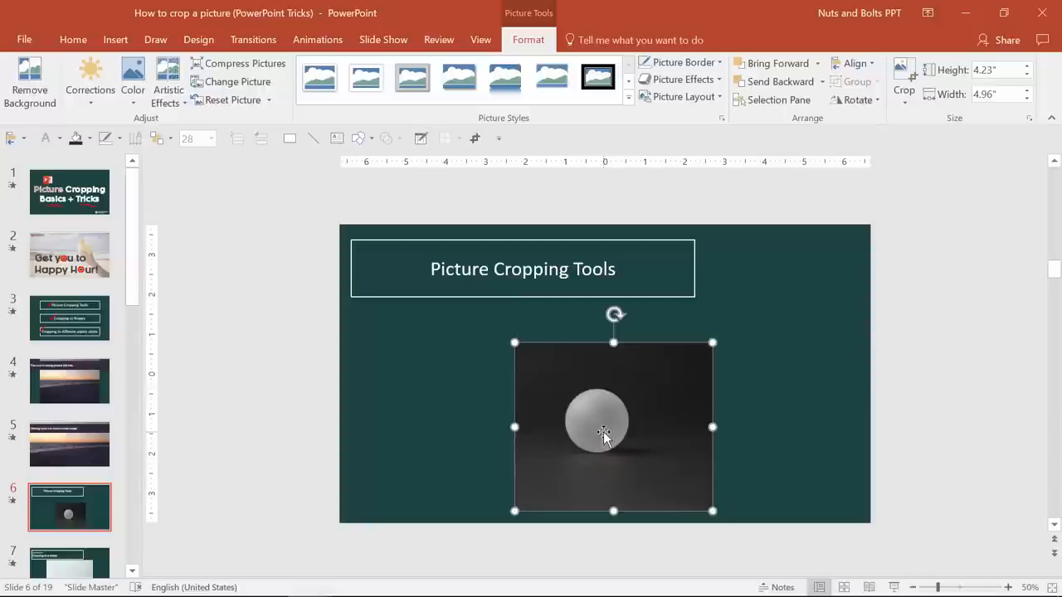
{"action": "mouse_move", "coordinate": [647, 434]}
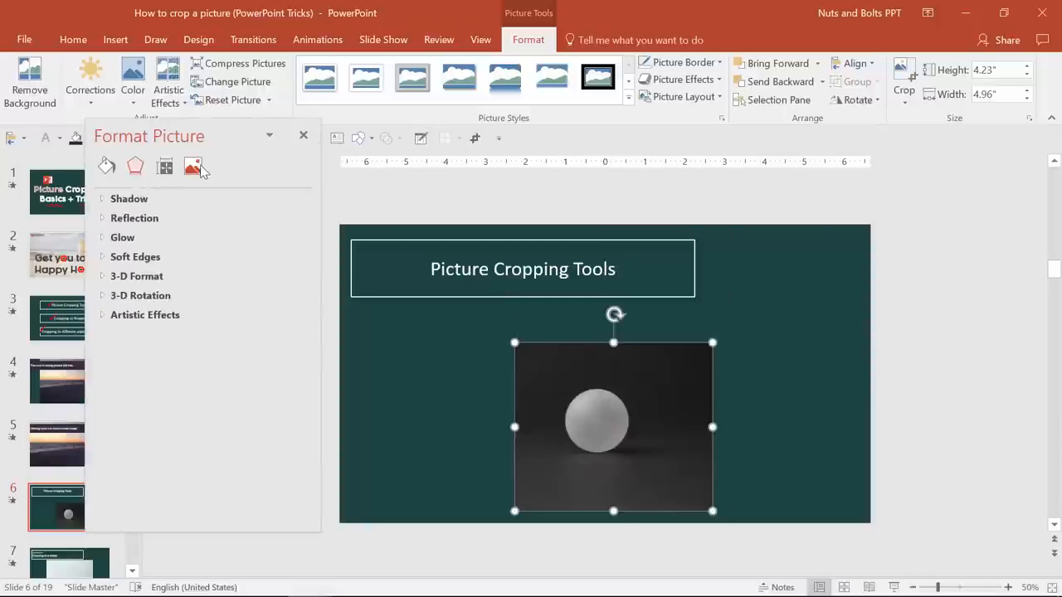
Step: In Format Picture's Crop settings, set Offset X 0.4" and Offset Y 0.1", then close the pane
{"action": "left_click", "coordinate": [193, 166]}
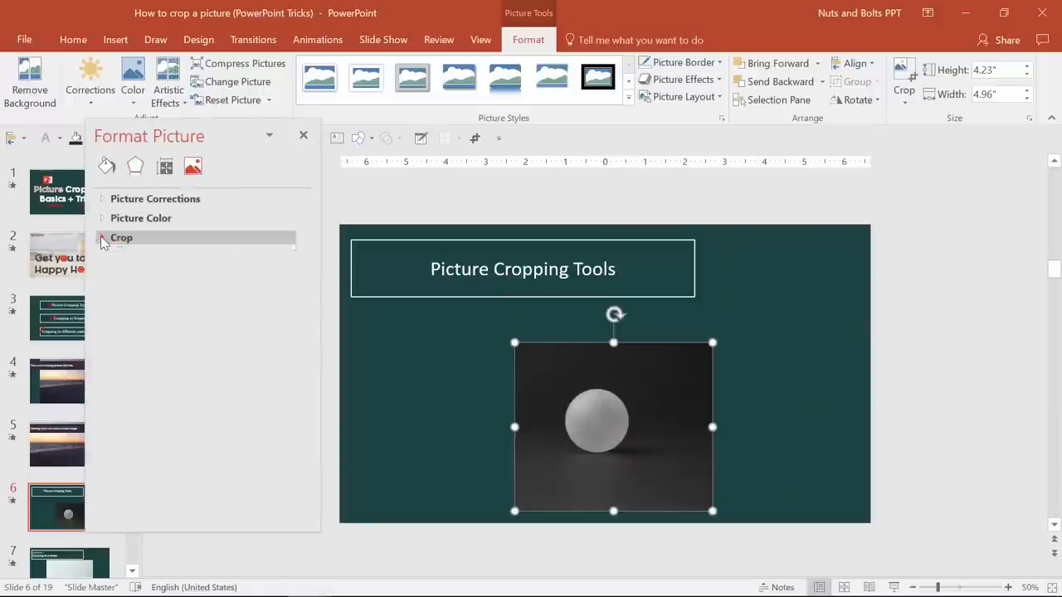
{"action": "left_click", "coordinate": [122, 237]}
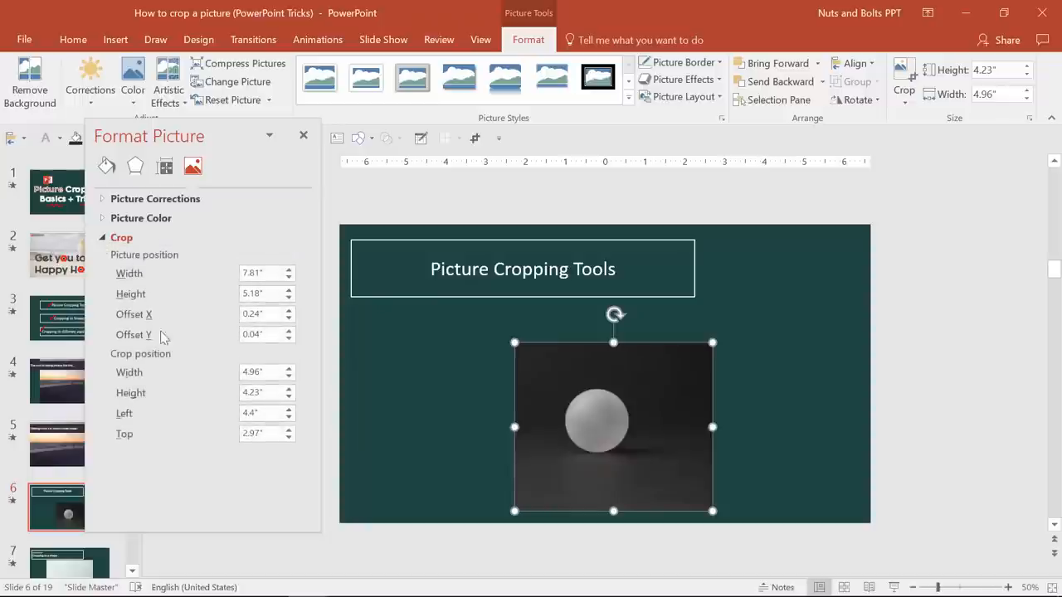
{"action": "left_click", "coordinate": [288, 310]}
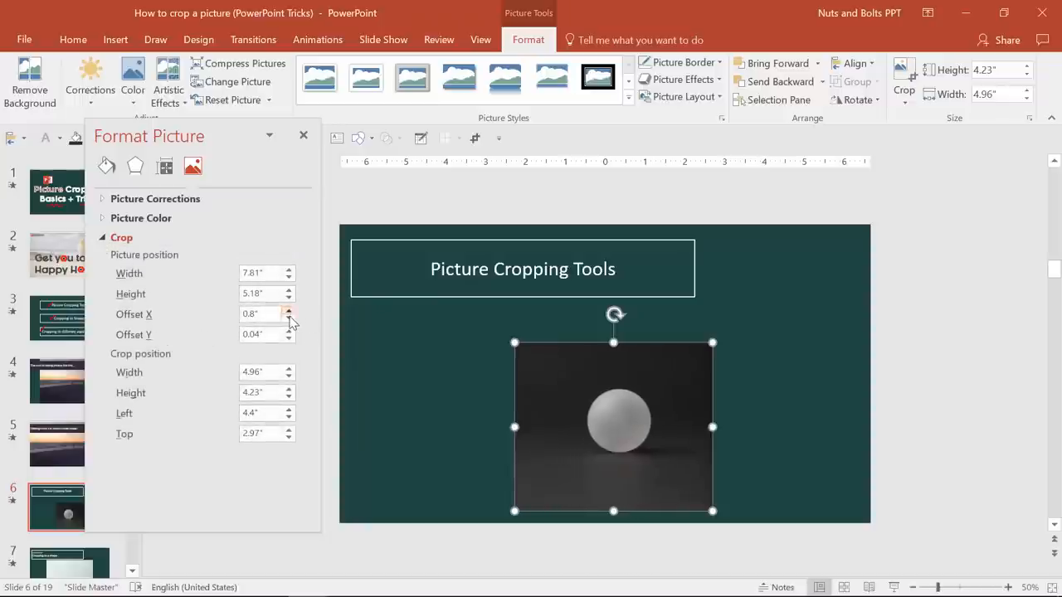
{"action": "left_click", "coordinate": [289, 319]}
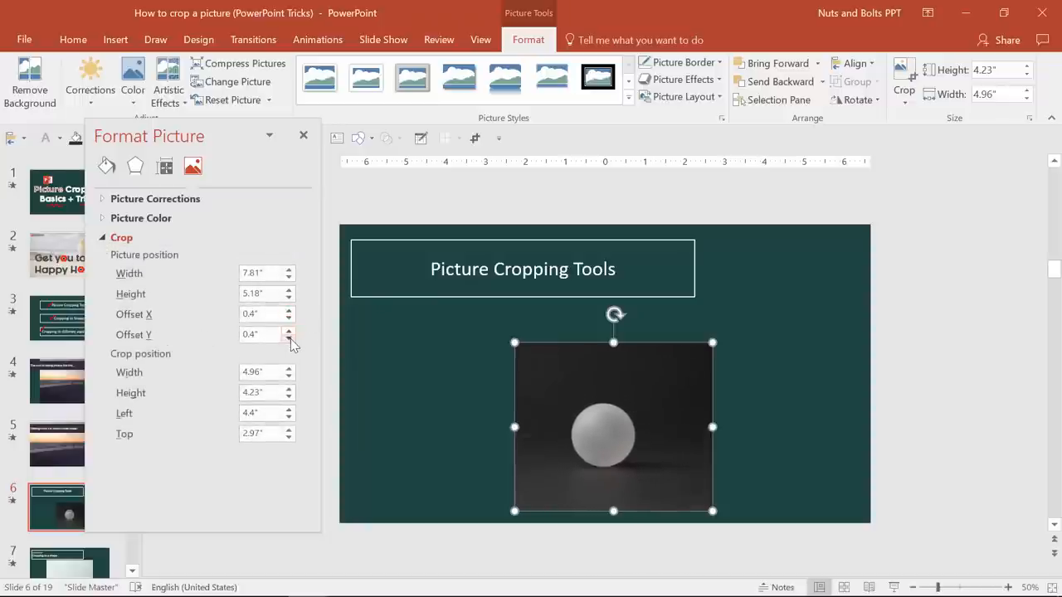
{"action": "left_click", "coordinate": [292, 338]}
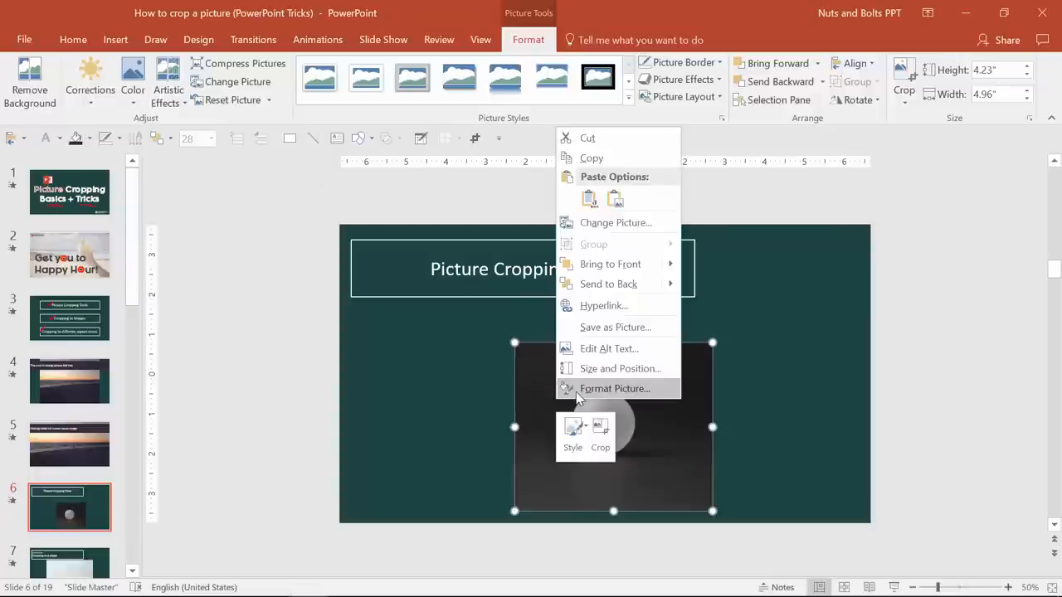
{"action": "left_click", "coordinate": [614, 389]}
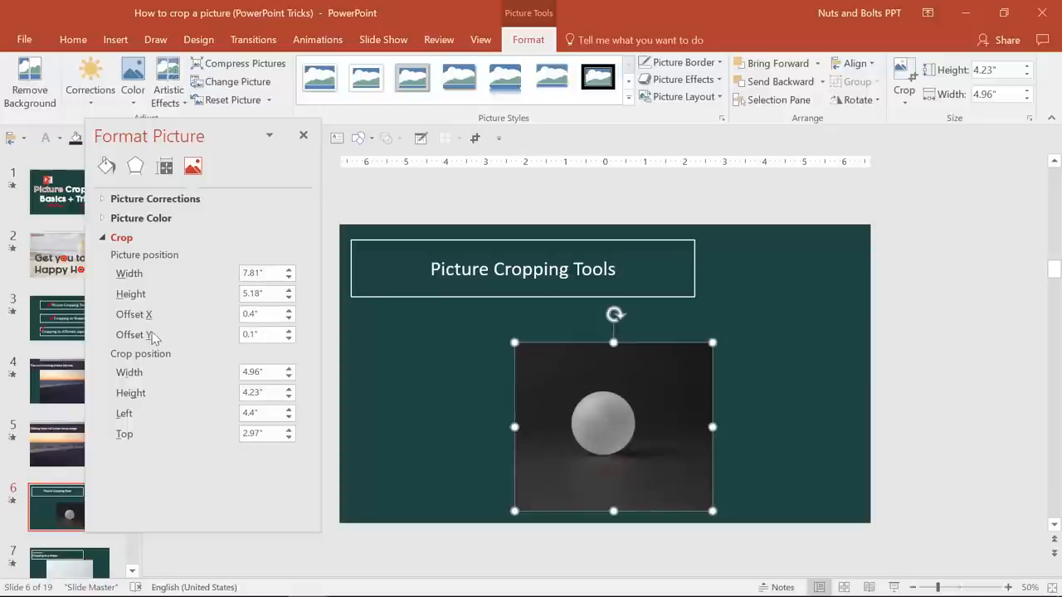
{"action": "left_click", "coordinate": [302, 136]}
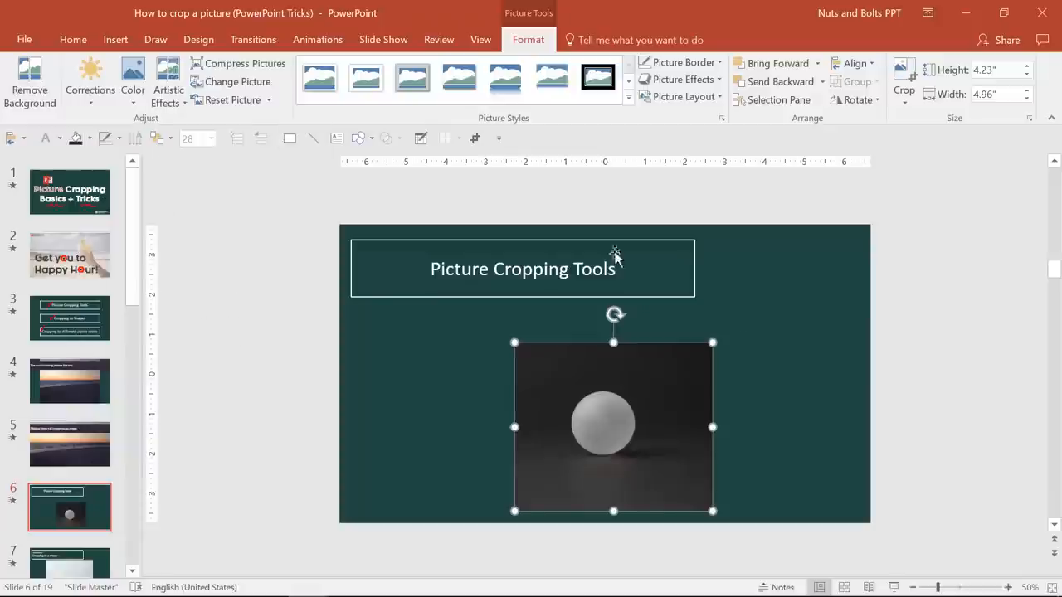
Step: Crop the ladybug photo on slide 7 to an Isosceles Triangle via Crop to Shape
{"action": "left_click", "coordinate": [73, 40]}
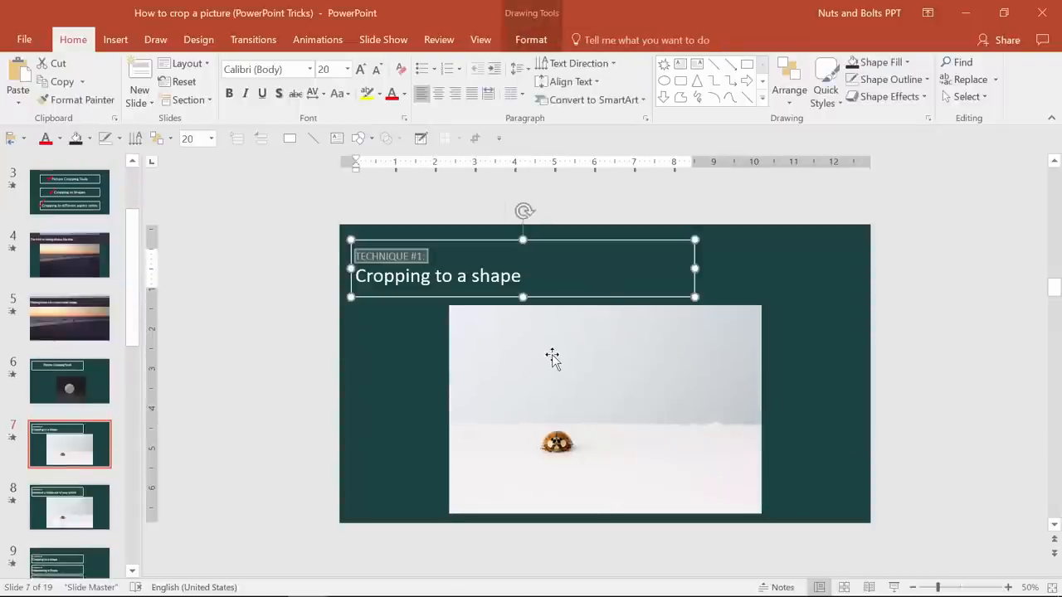
{"action": "left_click", "coordinate": [604, 408]}
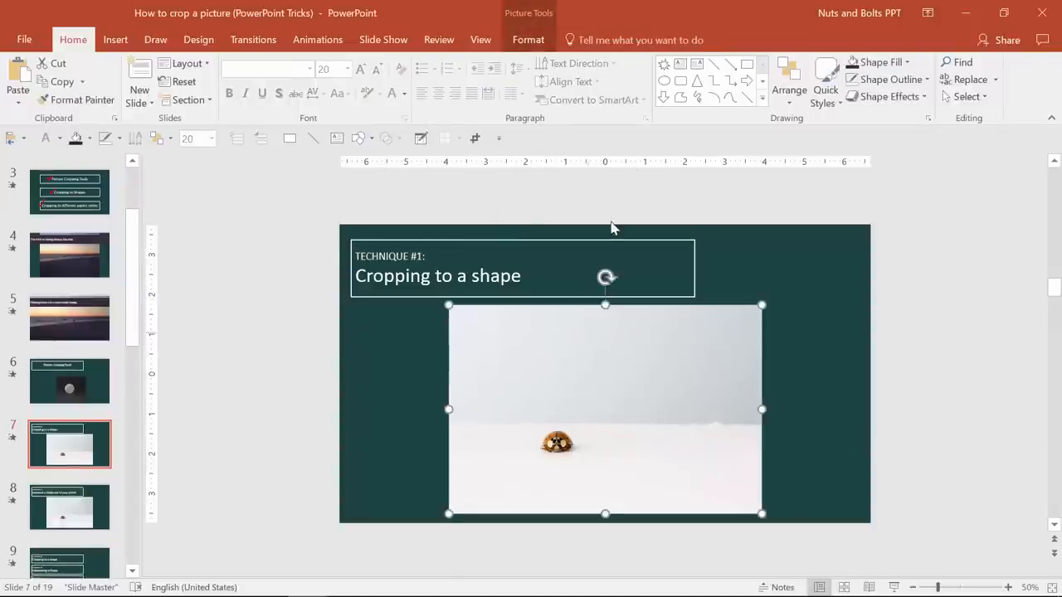
{"action": "left_click", "coordinate": [527, 40]}
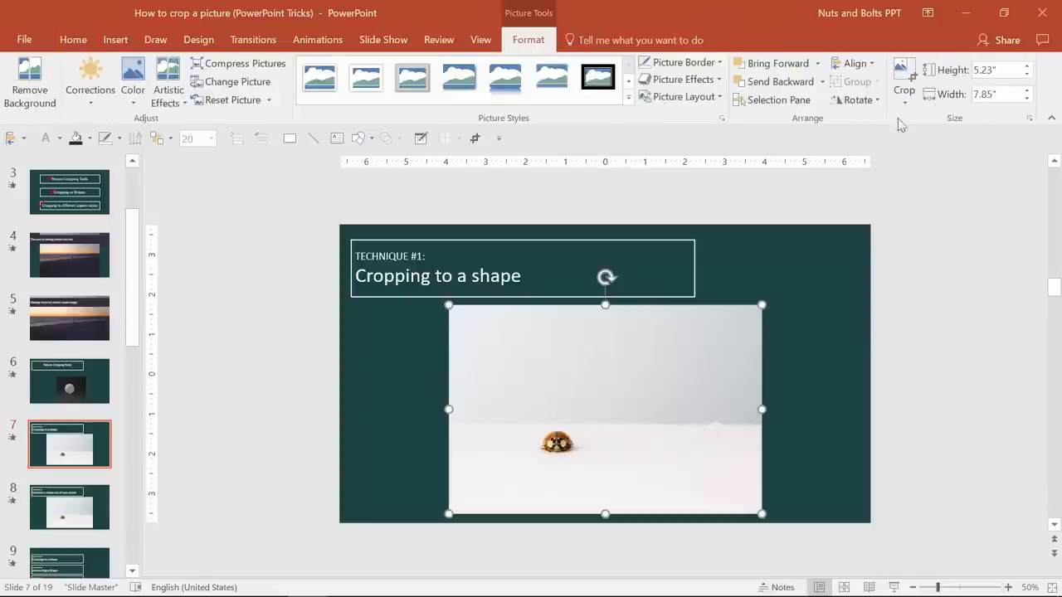
{"action": "left_click", "coordinate": [904, 93]}
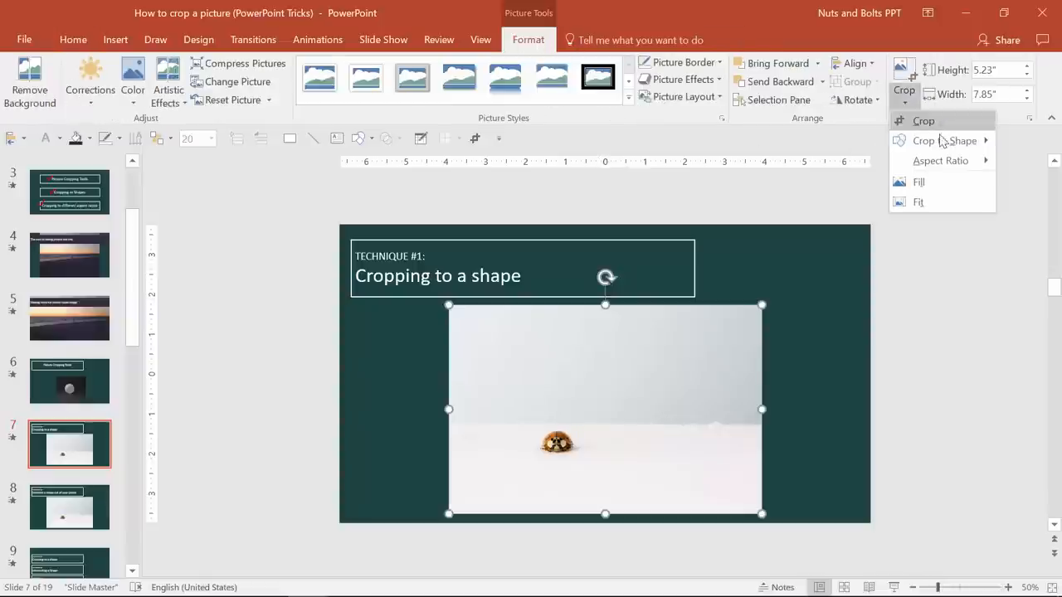
{"action": "left_click", "coordinate": [944, 140]}
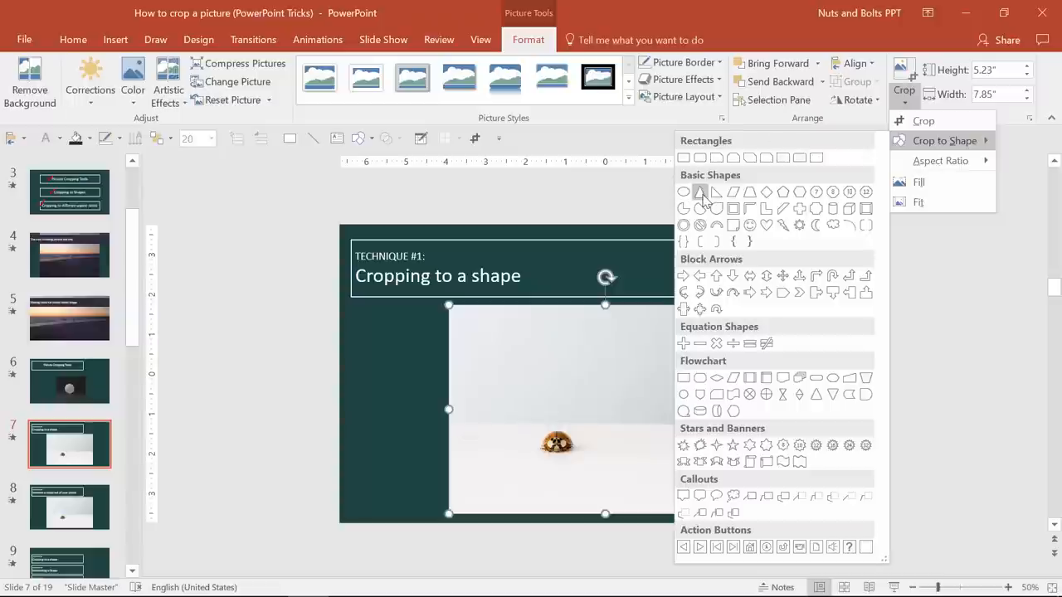
{"action": "left_click", "coordinate": [701, 192]}
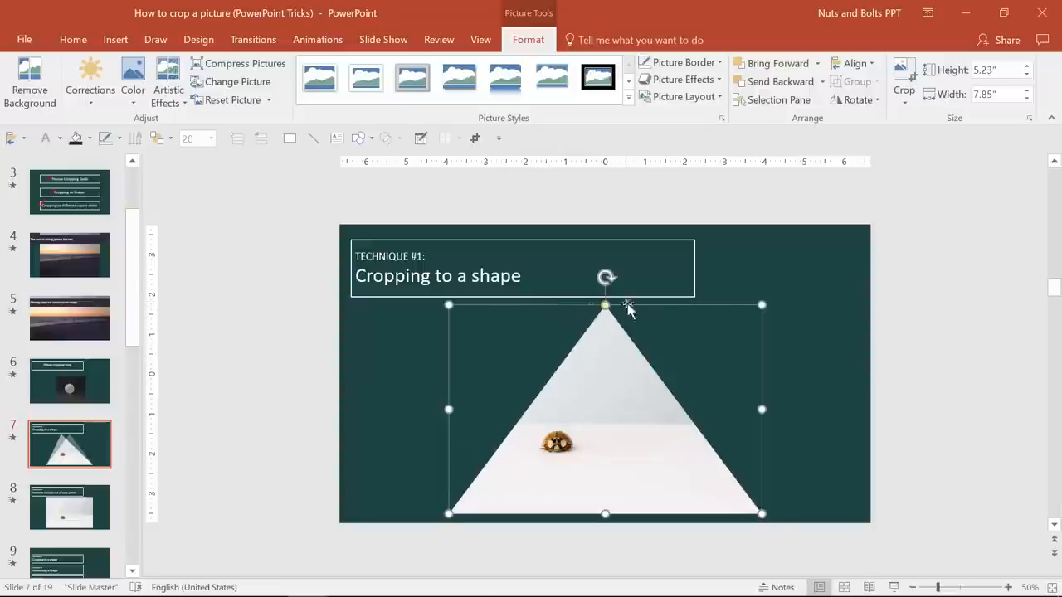
{"action": "mouse_move", "coordinate": [677, 329]}
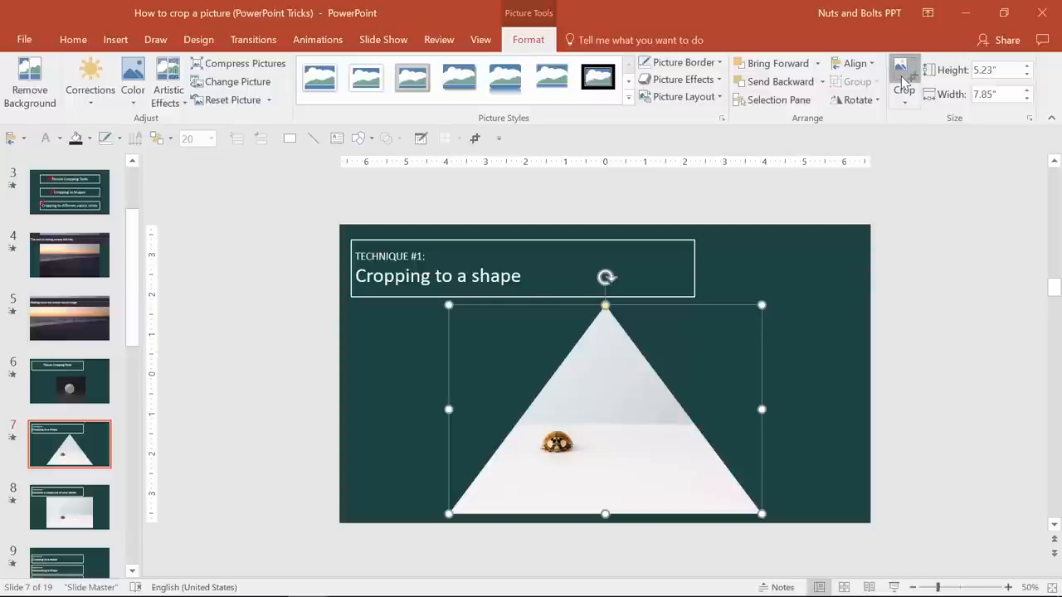
Step: Enlarge the ladybug photo within its triangle crop, then move to slide 8
{"action": "left_click", "coordinate": [903, 79]}
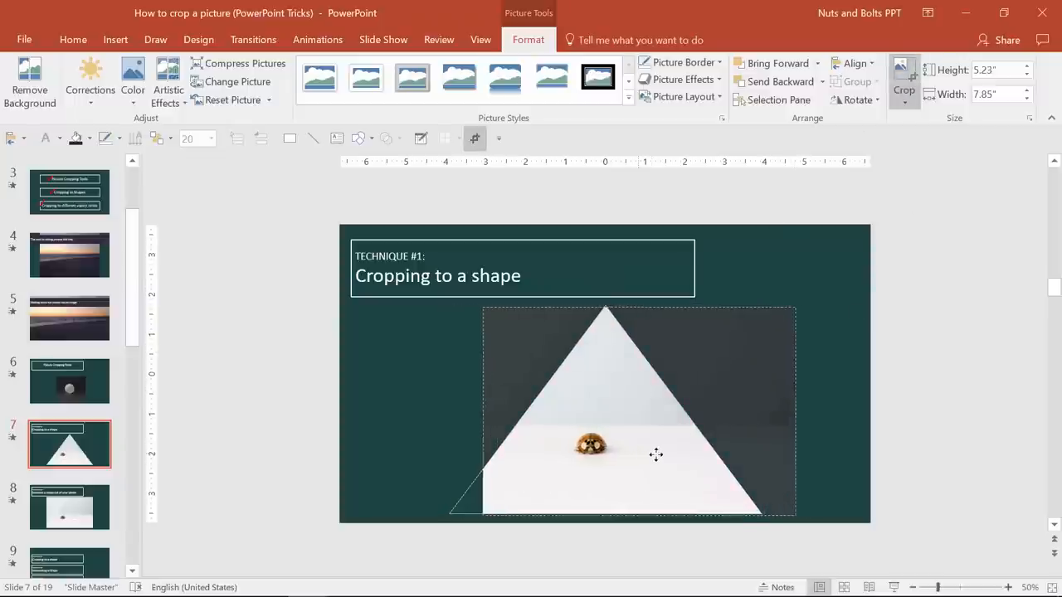
{"action": "left_click_drag", "start_coordinate": [655, 455], "coordinate": [581, 488]}
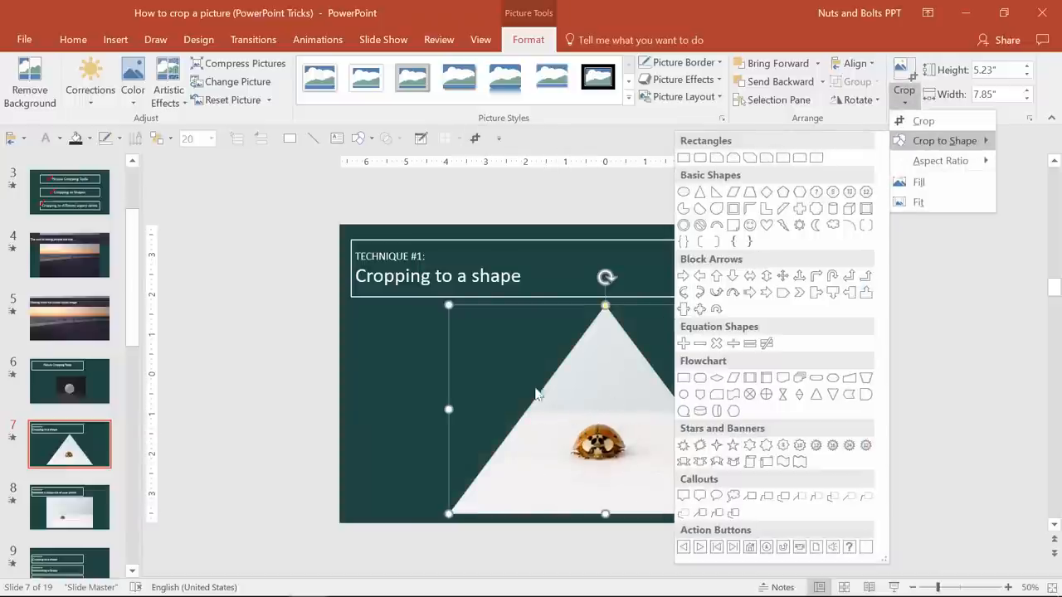
{"action": "left_click", "coordinate": [70, 506]}
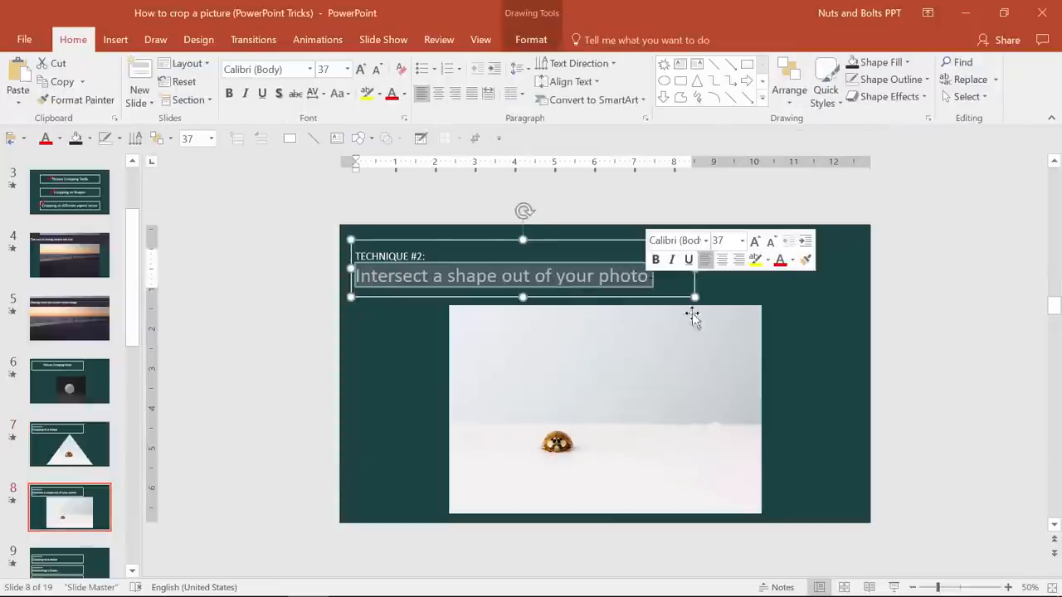
Step: Insert an Explosion star shape and draw it over the ladybug photo on slide 8
{"action": "left_click", "coordinate": [826, 392]}
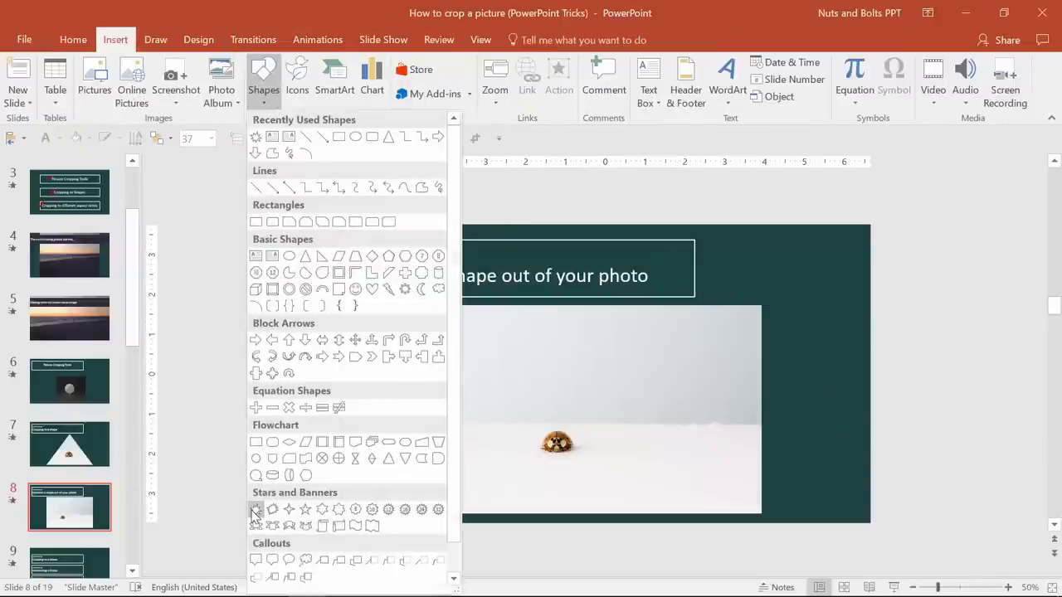
{"action": "left_click", "coordinate": [256, 510]}
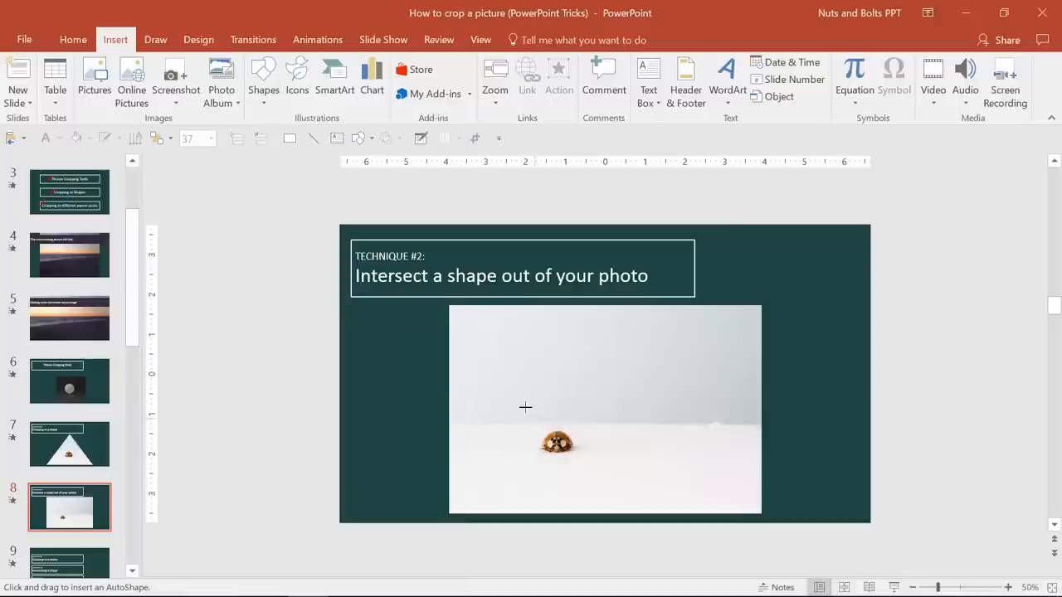
{"action": "left_click_drag", "start_coordinate": [525, 407], "coordinate": [645, 514]}
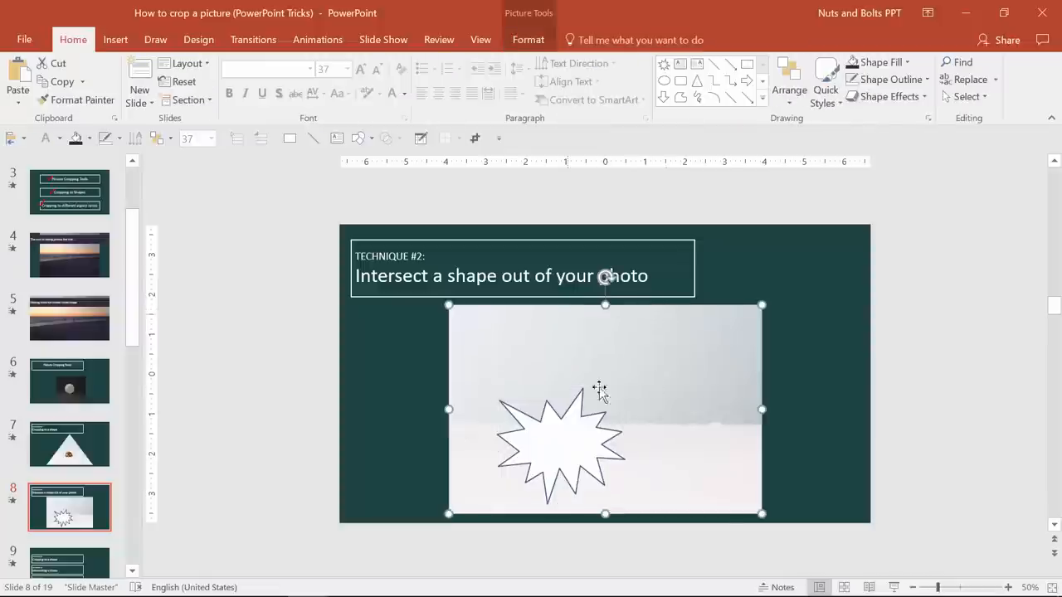
{"action": "mouse_move", "coordinate": [574, 473]}
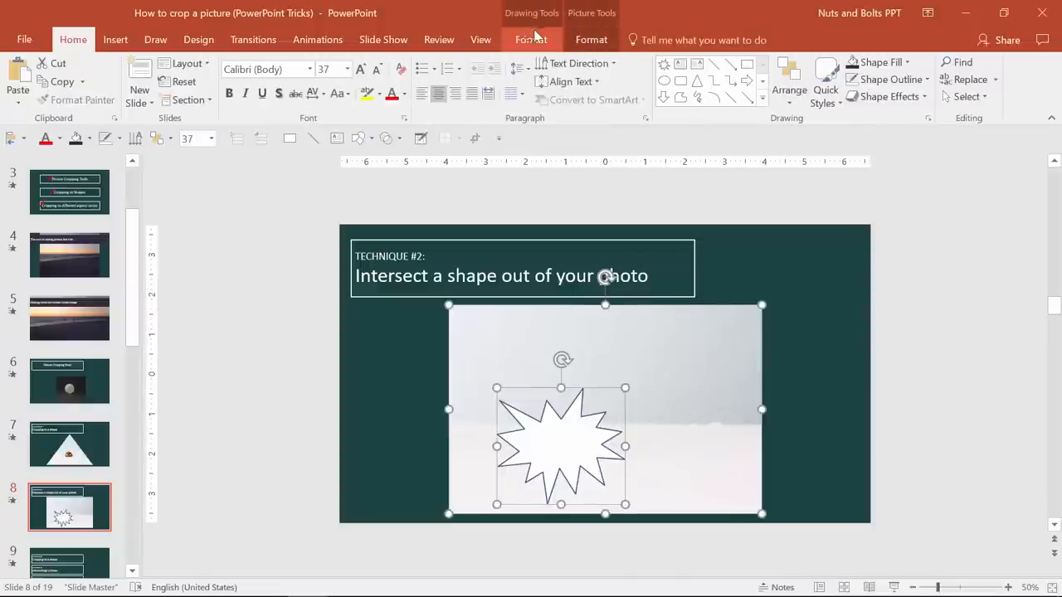
Step: Intersect the star with the ladybug photo using Merge Shapes
{"action": "left_click", "coordinate": [531, 40]}
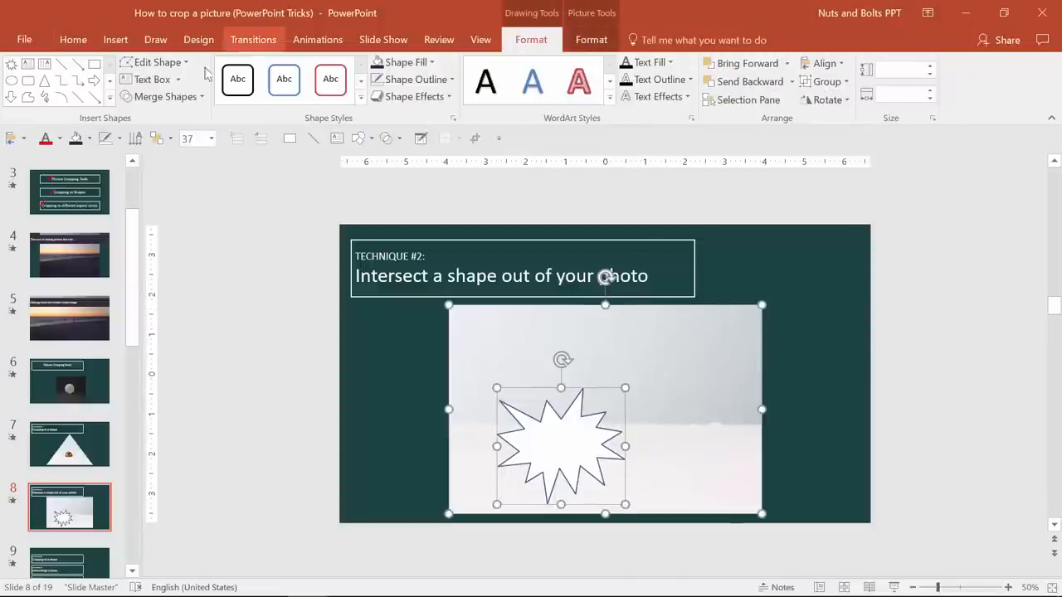
{"action": "left_click", "coordinate": [166, 96]}
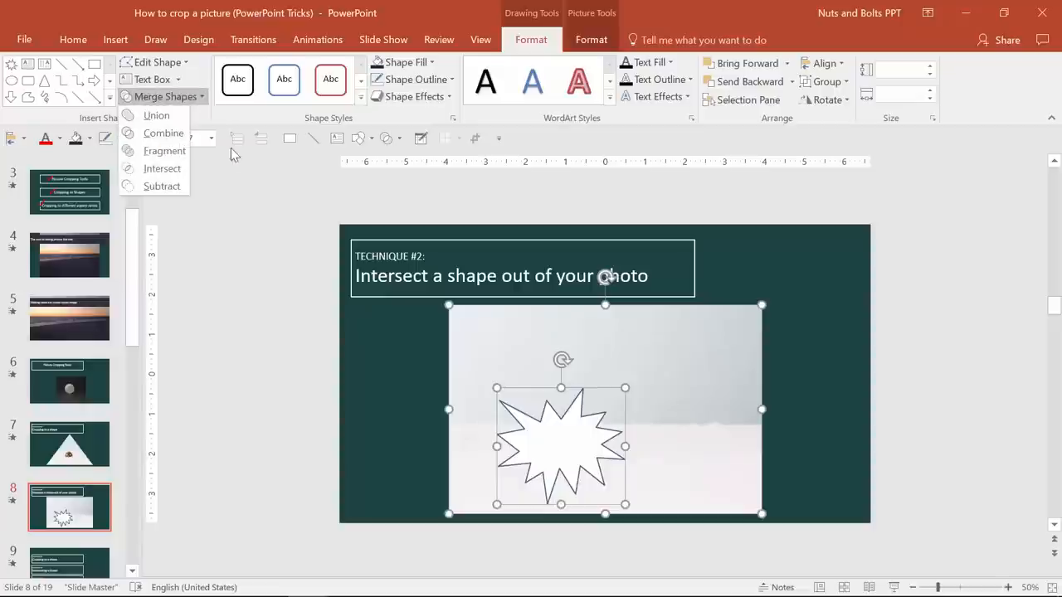
{"action": "left_click", "coordinate": [163, 169]}
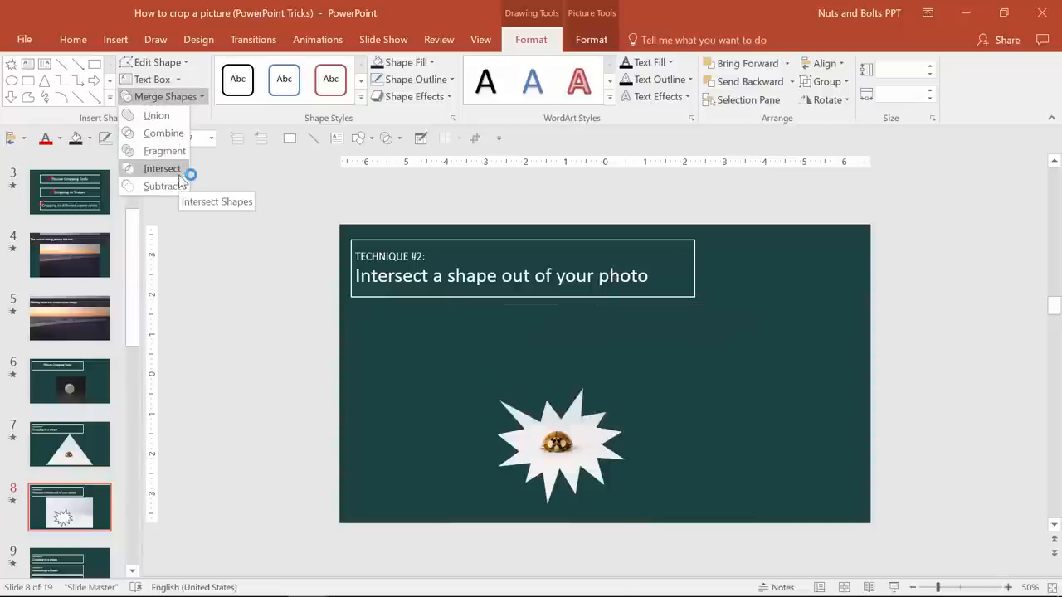
{"action": "left_click", "coordinate": [162, 170]}
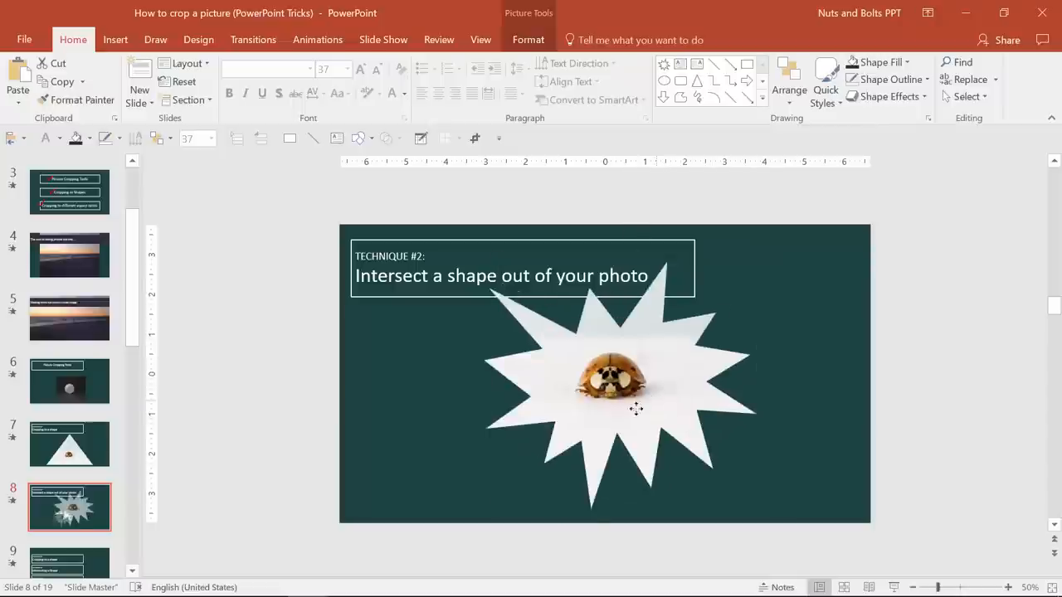
Step: Adjust the resulting starburst-shaped photo's crop to enlarge it
{"action": "left_click", "coordinate": [621, 406]}
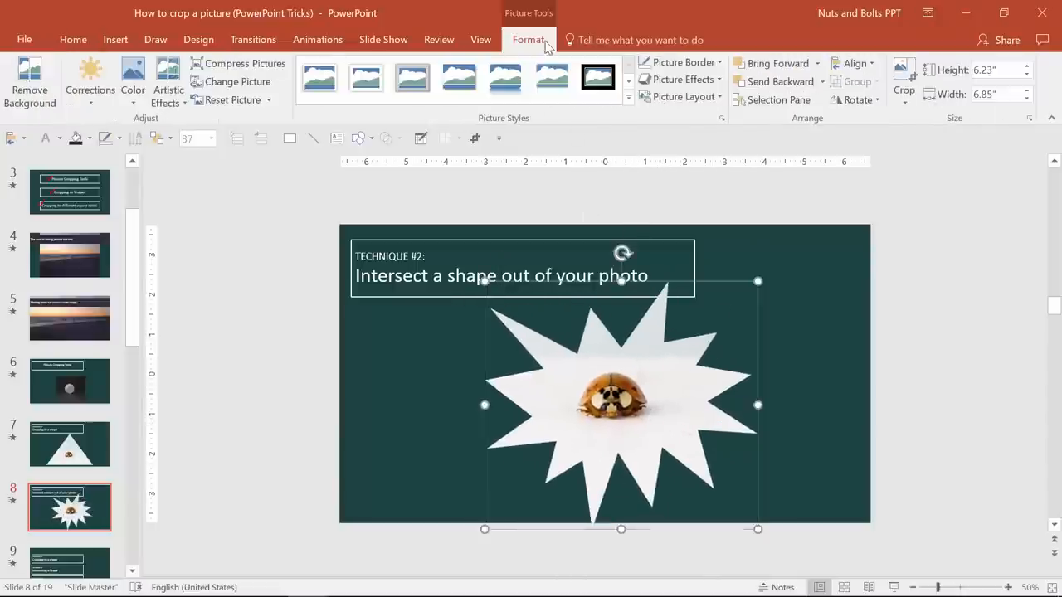
{"action": "left_click", "coordinate": [902, 81]}
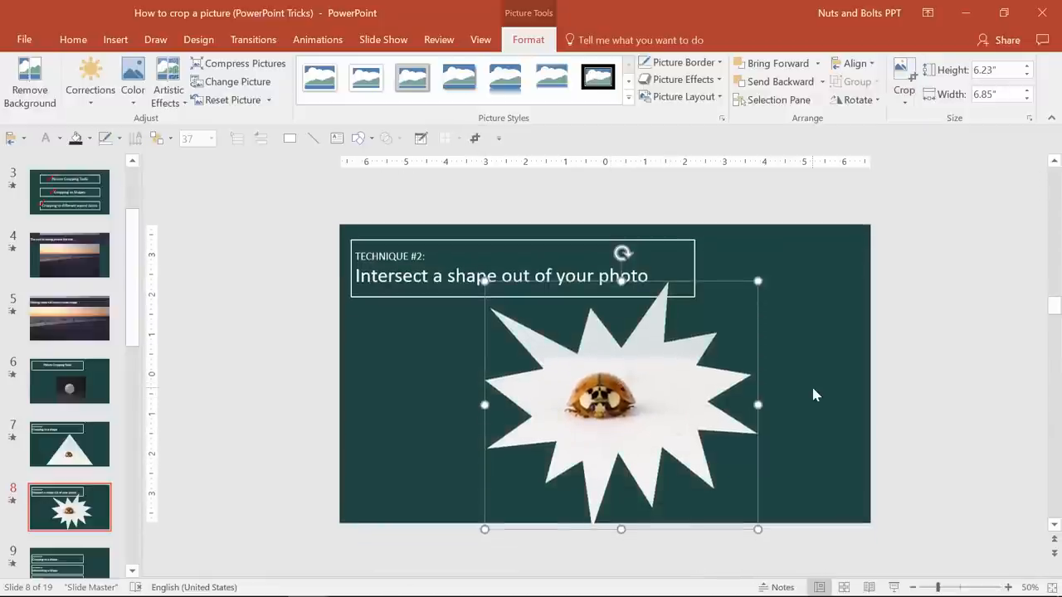
{"action": "left_click_drag", "start_coordinate": [756, 281], "coordinate": [751, 287]}
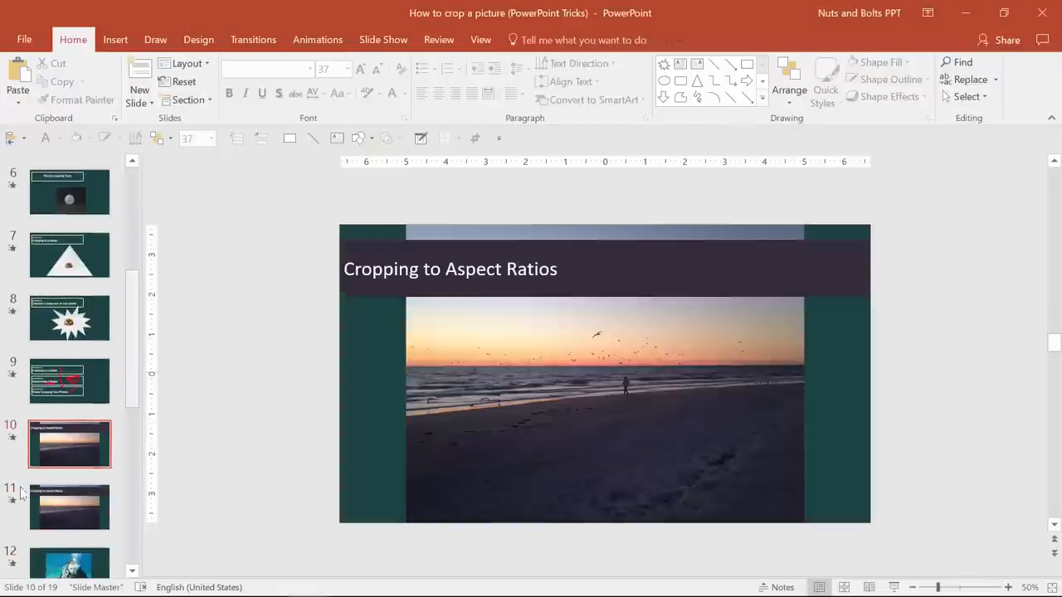
Step: Crop the beach sunset photo on slide 11 to a 16:9 aspect ratio
{"action": "left_click", "coordinate": [70, 507]}
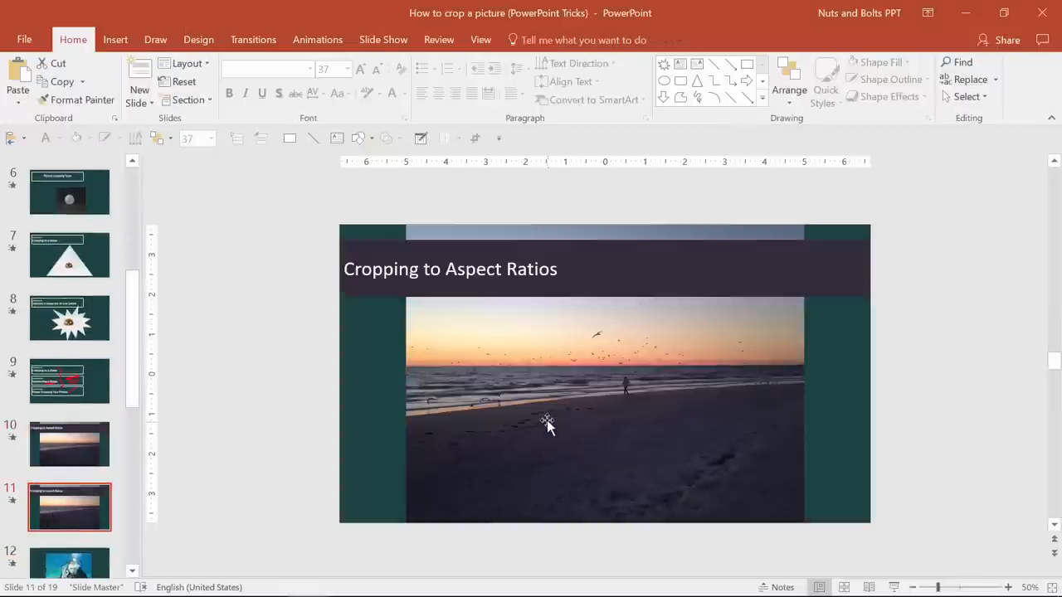
{"action": "left_click", "coordinate": [548, 423]}
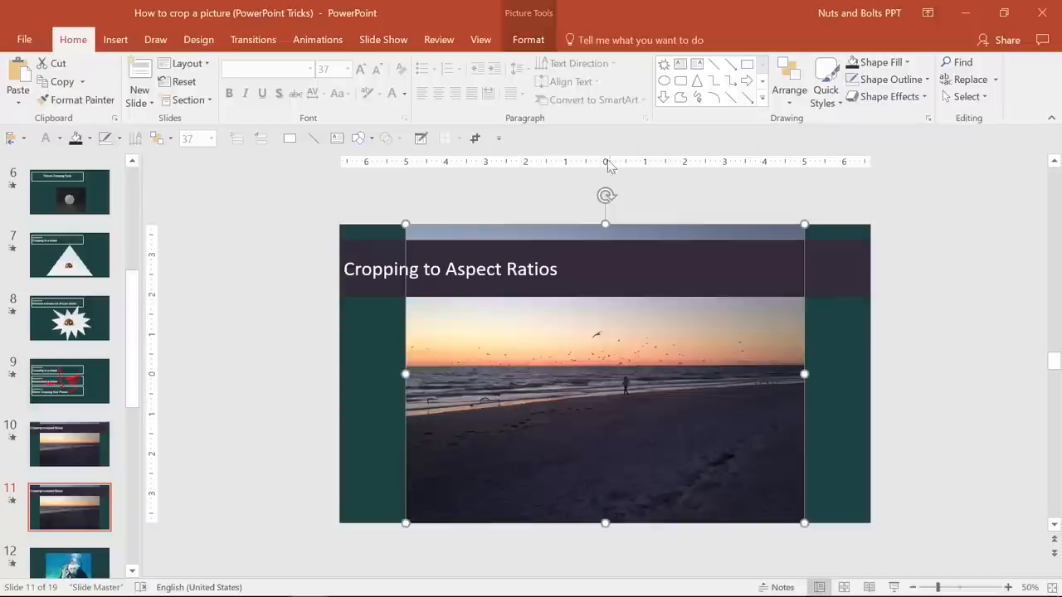
{"action": "left_click", "coordinate": [528, 40]}
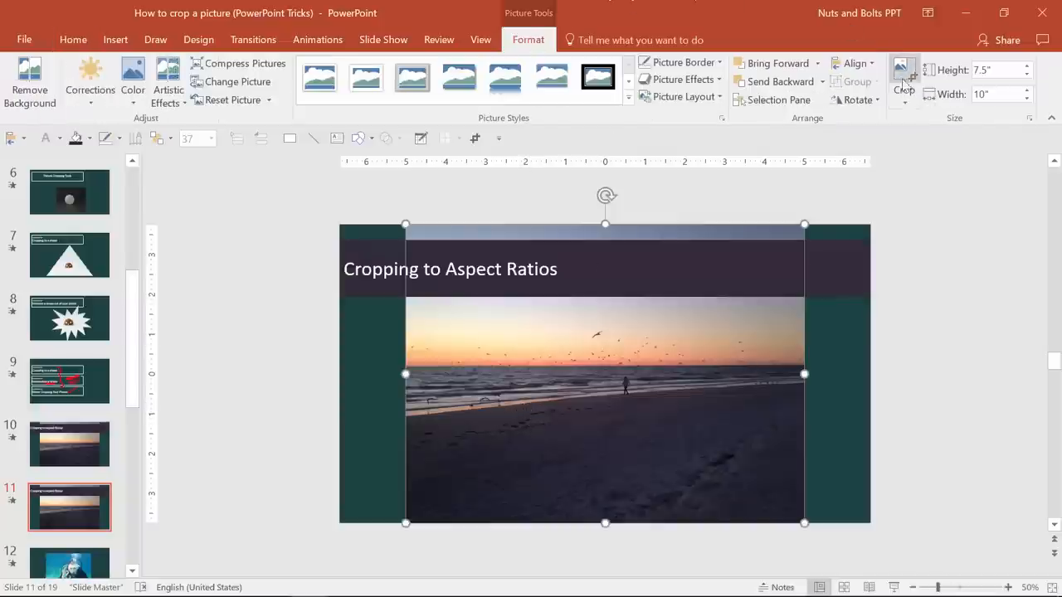
{"action": "left_click", "coordinate": [902, 93]}
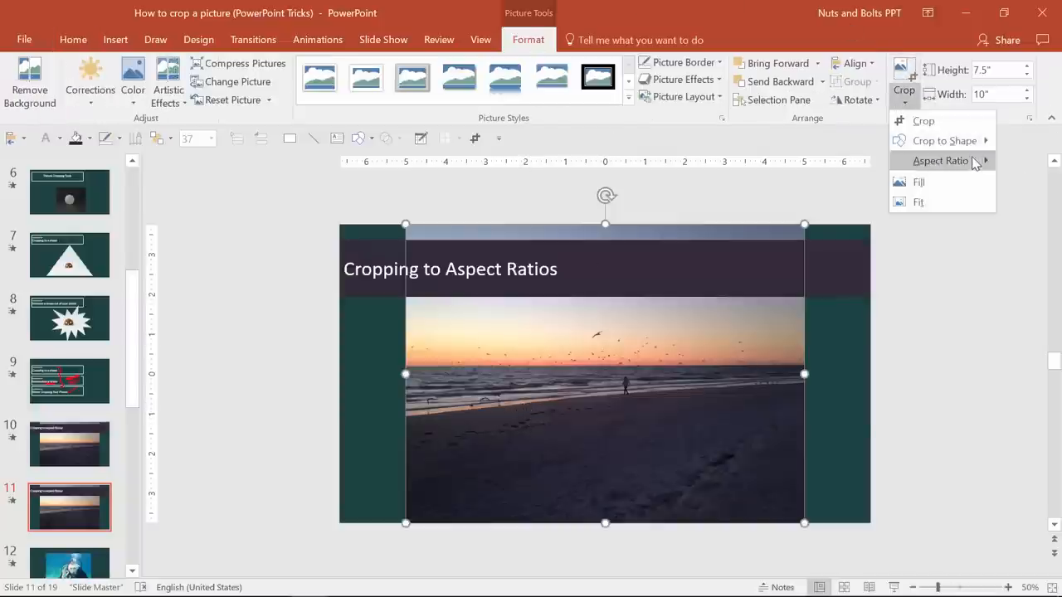
{"action": "left_click", "coordinate": [941, 159]}
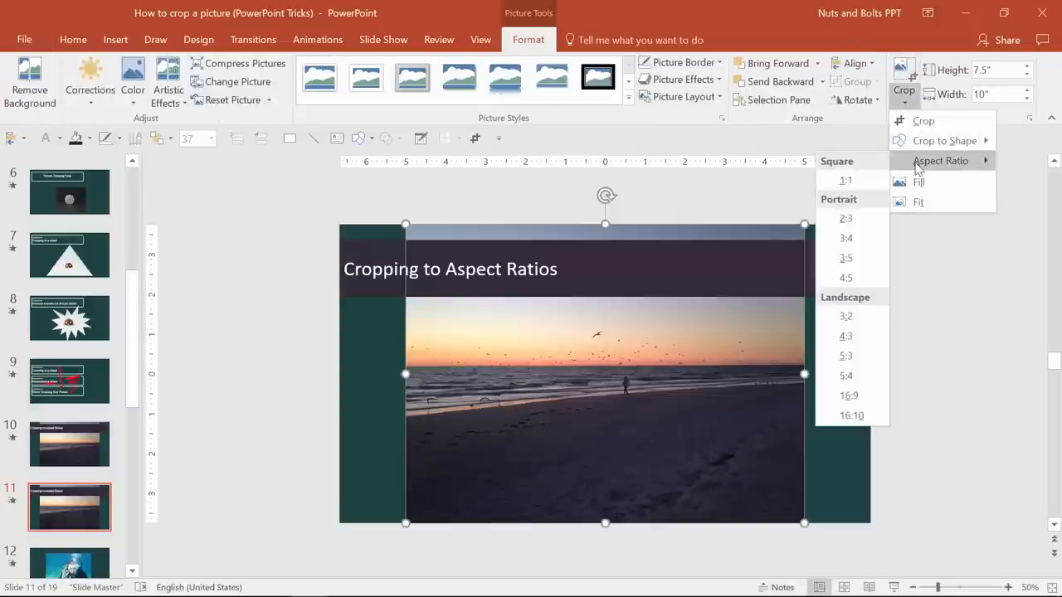
{"action": "mouse_move", "coordinate": [896, 169]}
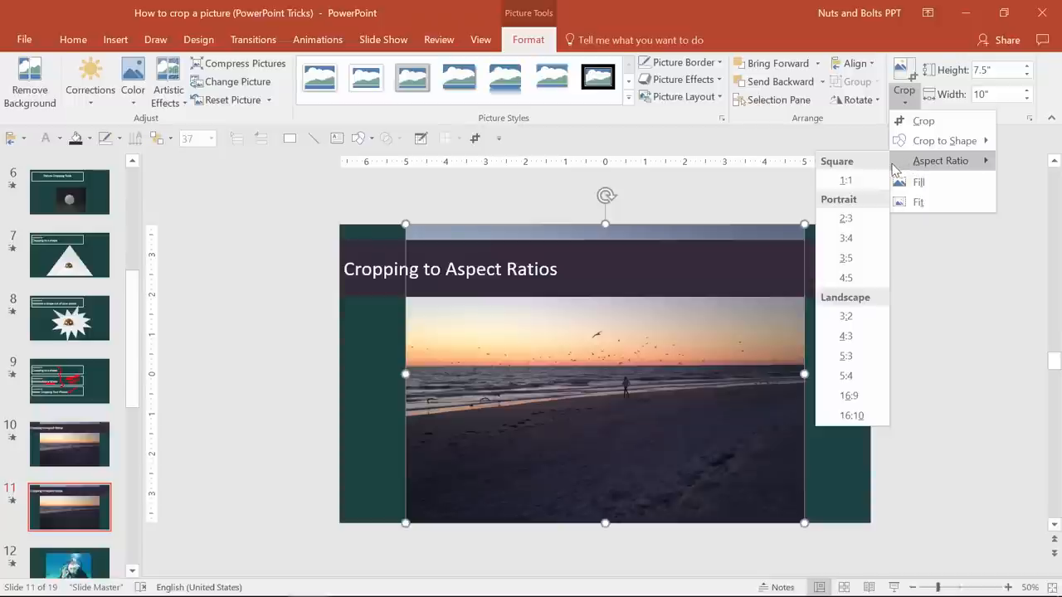
{"action": "mouse_move", "coordinate": [846, 335]}
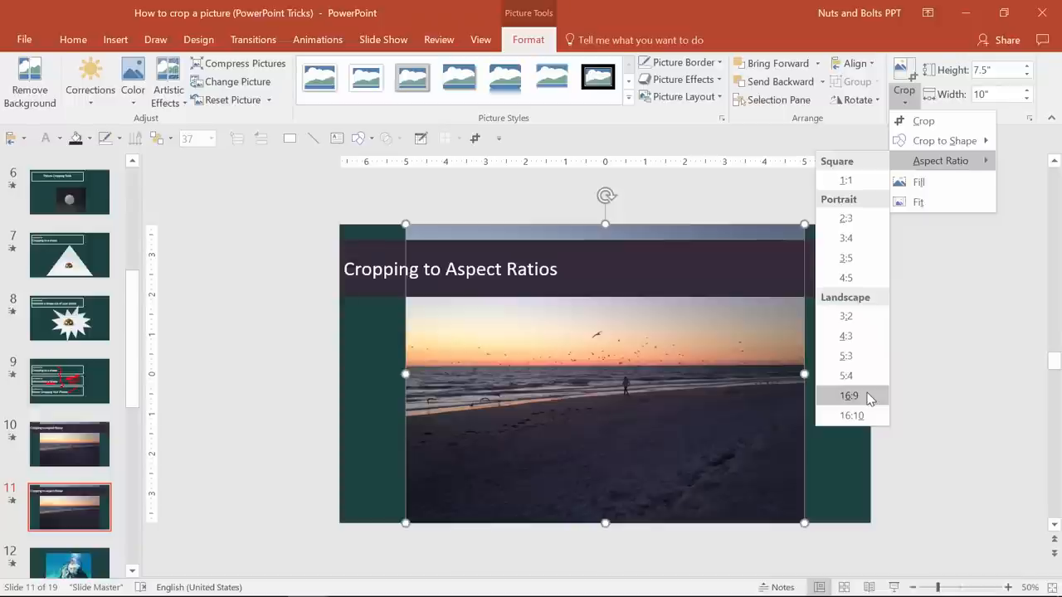
{"action": "left_click", "coordinate": [849, 395]}
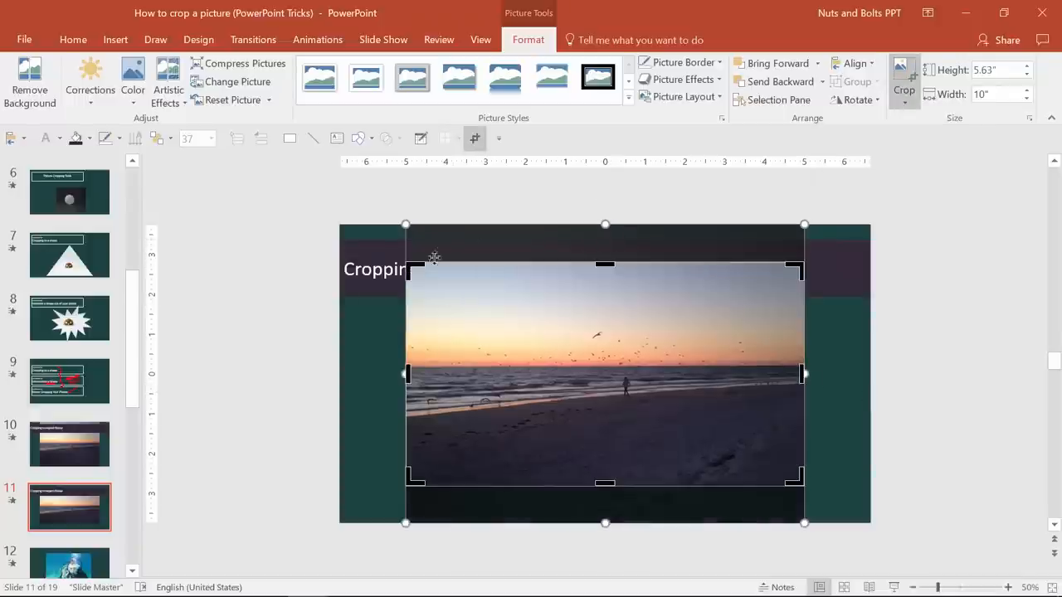
{"action": "mouse_move", "coordinate": [431, 319]}
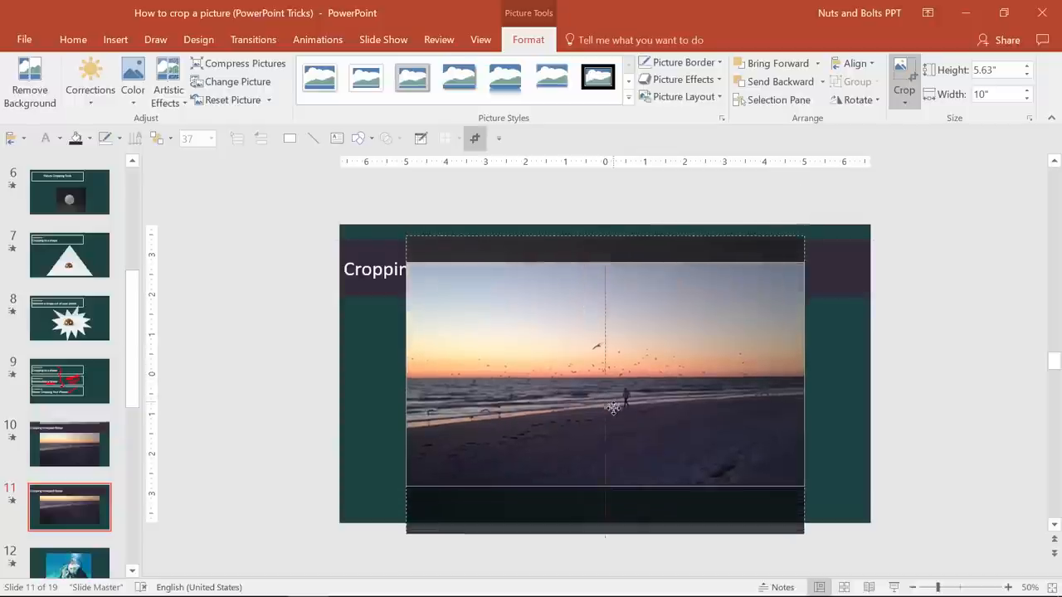
Step: Shift the beach sunset scene within the 16:9 crop frame and apply the crop
{"action": "left_click_drag", "start_coordinate": [612, 406], "coordinate": [627, 361]}
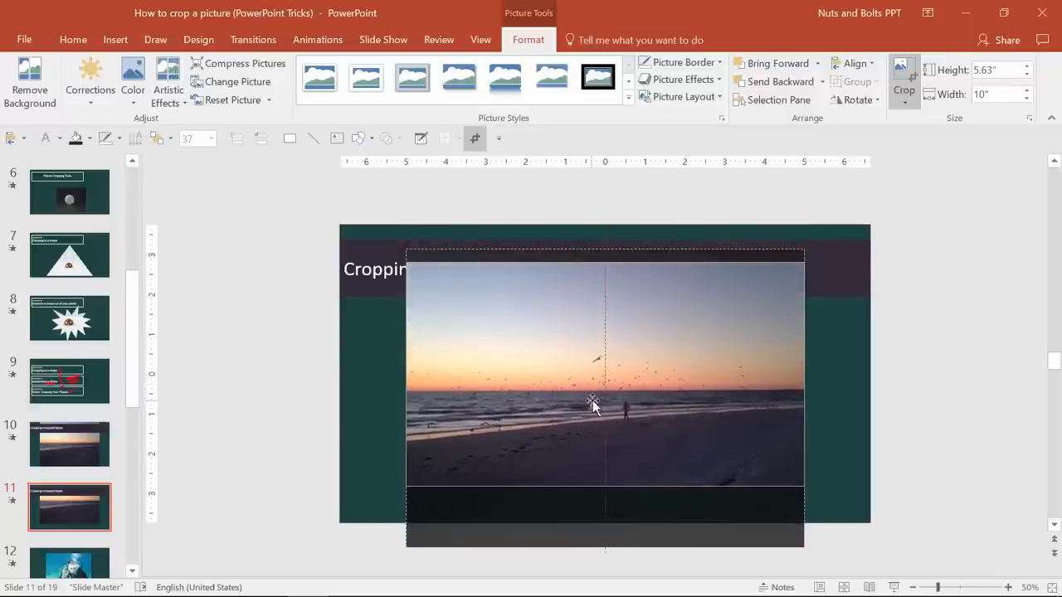
{"action": "left_click", "coordinate": [903, 83]}
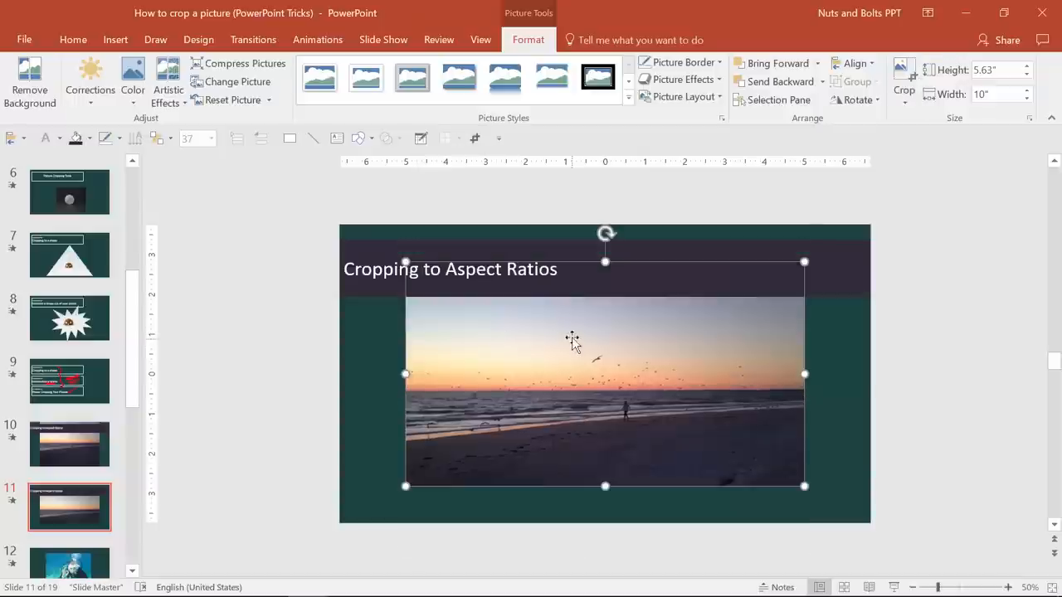